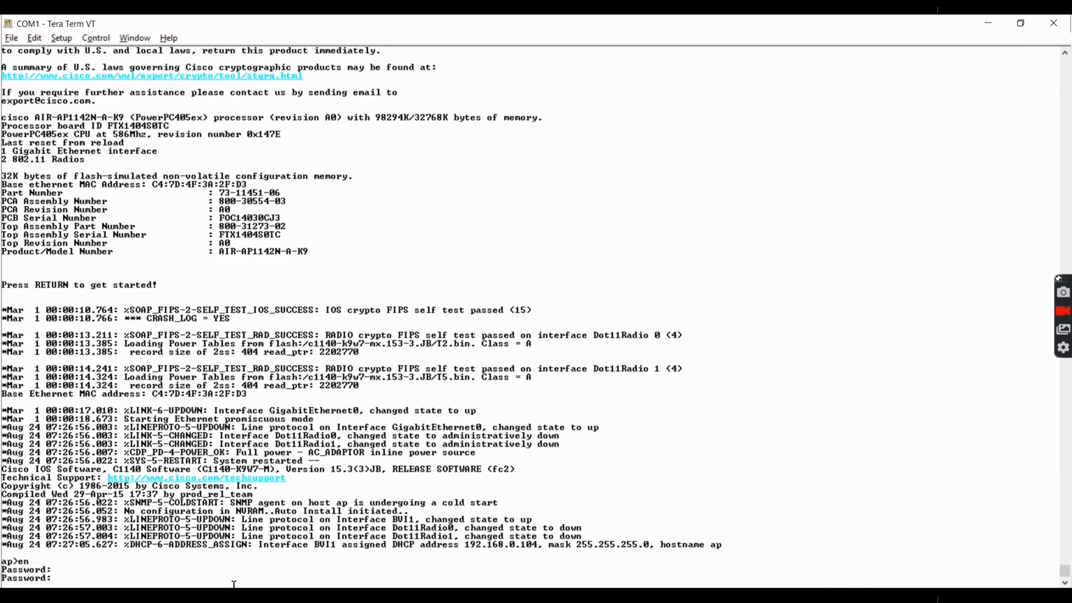
Submit the enable password to reach the ap# prompt and refresh the prompt
{"action": "key", "text": "Return"}
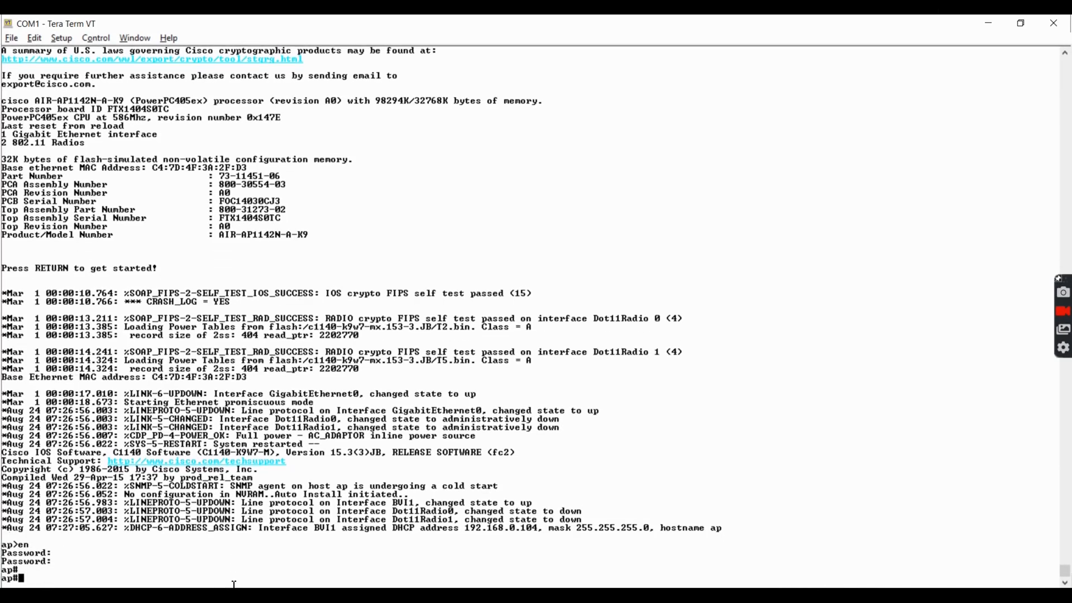
{"action": "key", "text": "Return"}
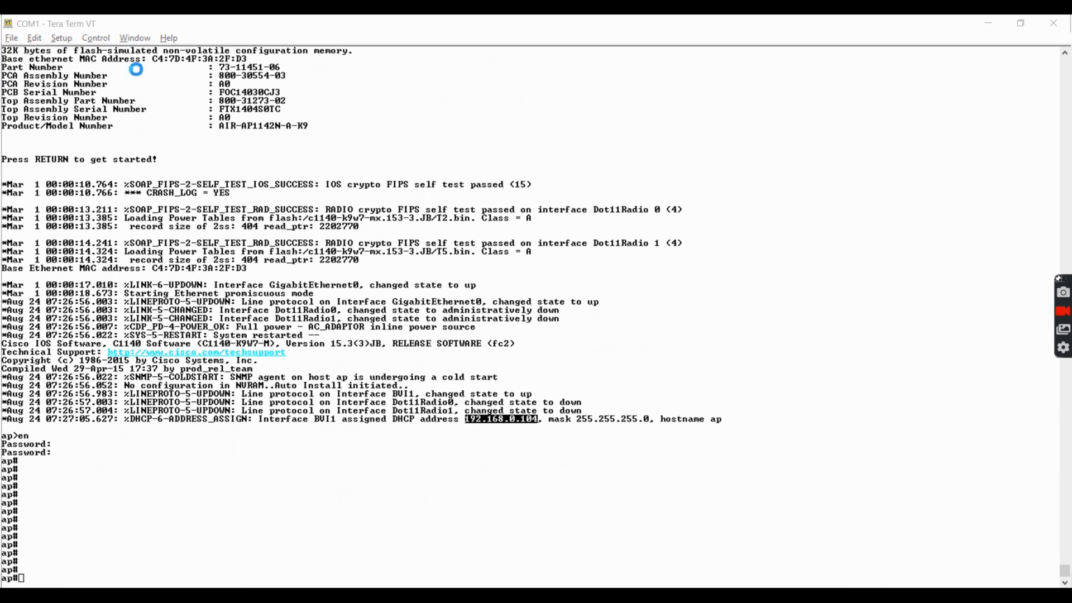
Sign in to the access point's web page at 192.168.0.104 as user Cisco
{"action": "type", "text": "192.168.0.104"}
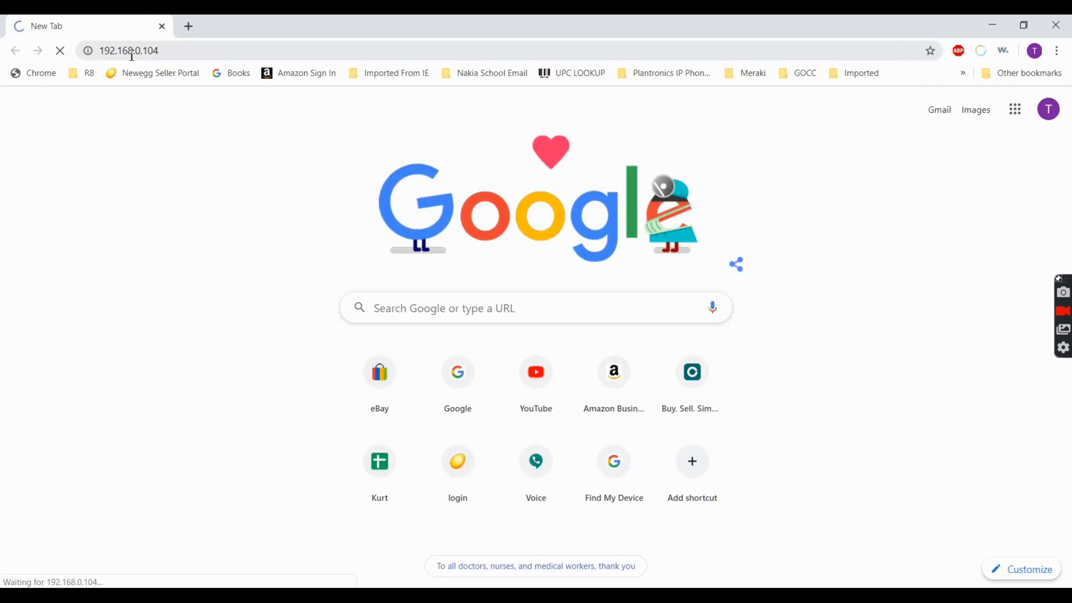
{"action": "type", "text": "Cisco"}
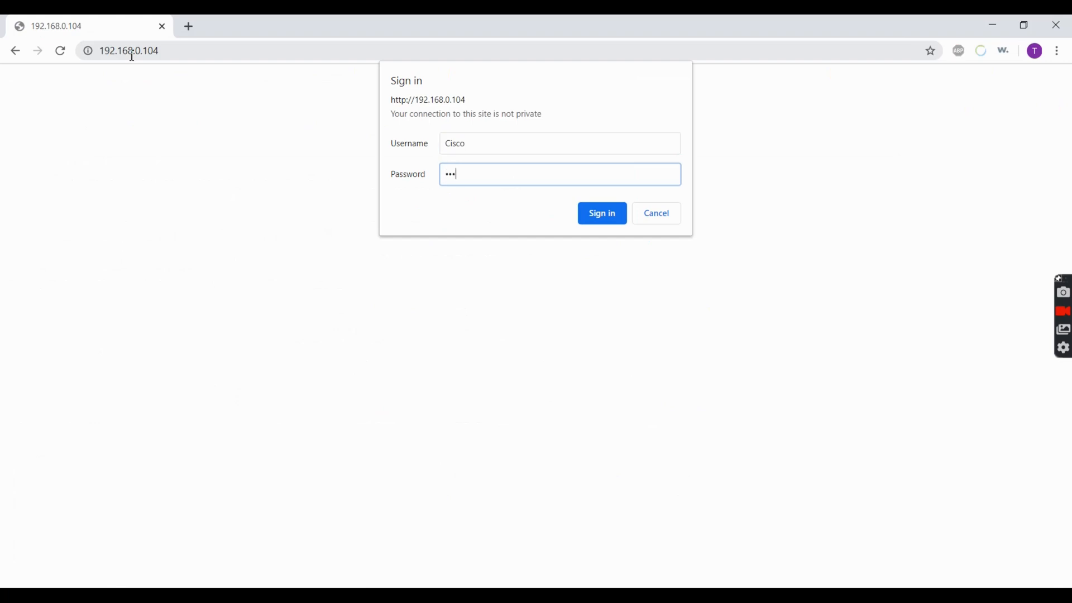
{"action": "left_click", "coordinate": [601, 213]}
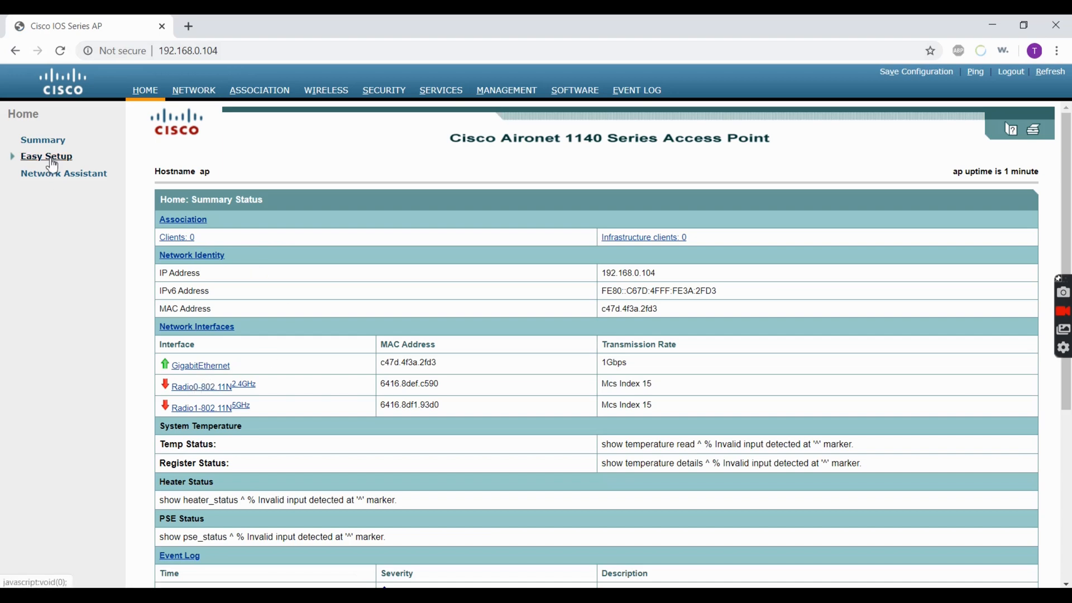
Expand Easy Setup and bring up its Network Configuration page
{"action": "left_click", "coordinate": [46, 156]}
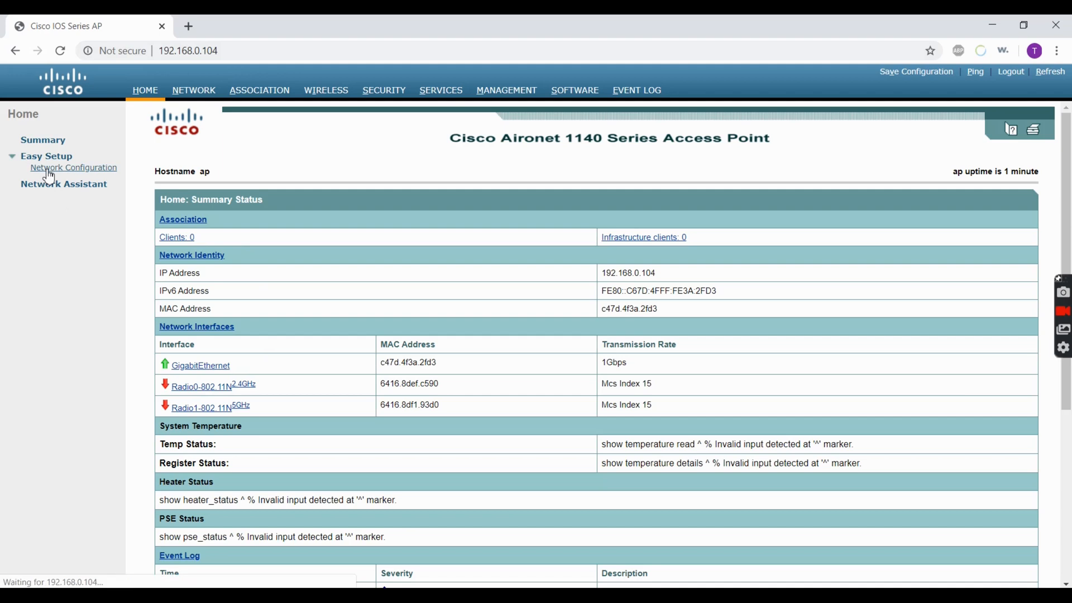
{"action": "left_click", "coordinate": [73, 168]}
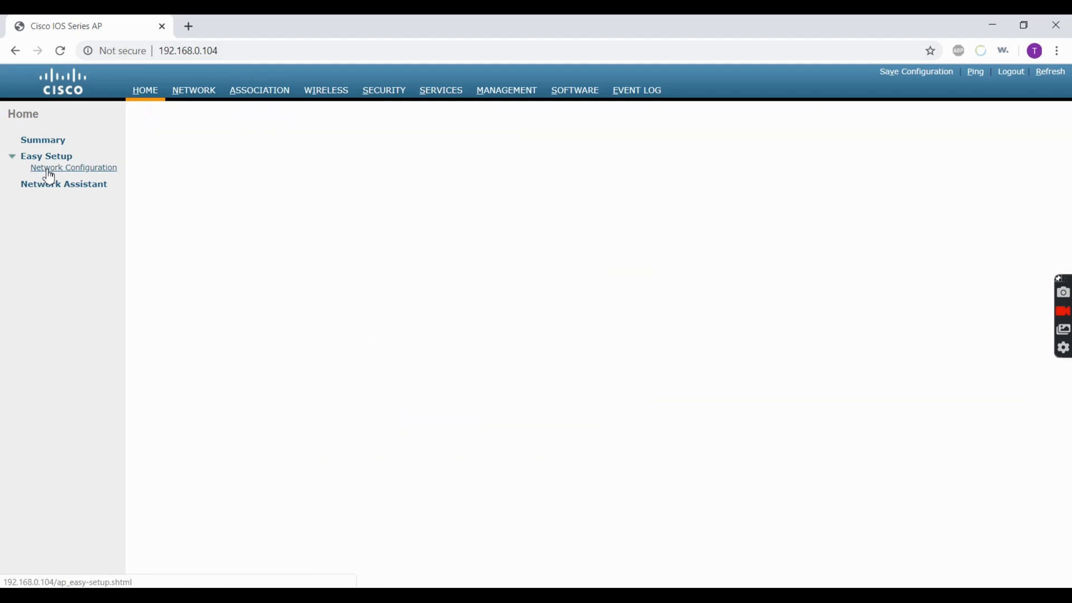
{"action": "left_click", "coordinate": [73, 168]}
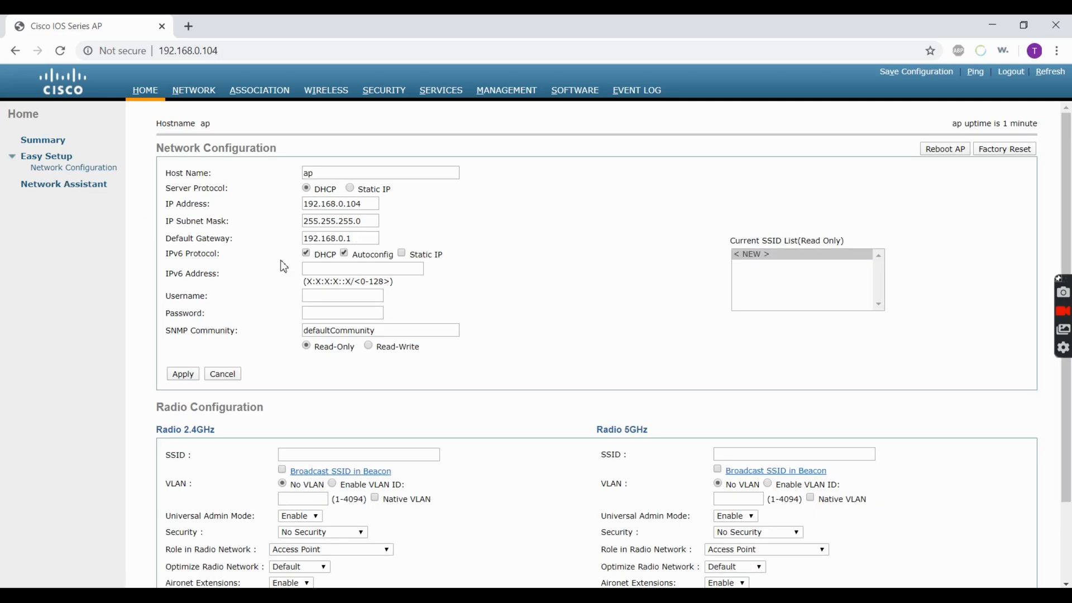
{"action": "mouse_move", "coordinate": [542, 324]}
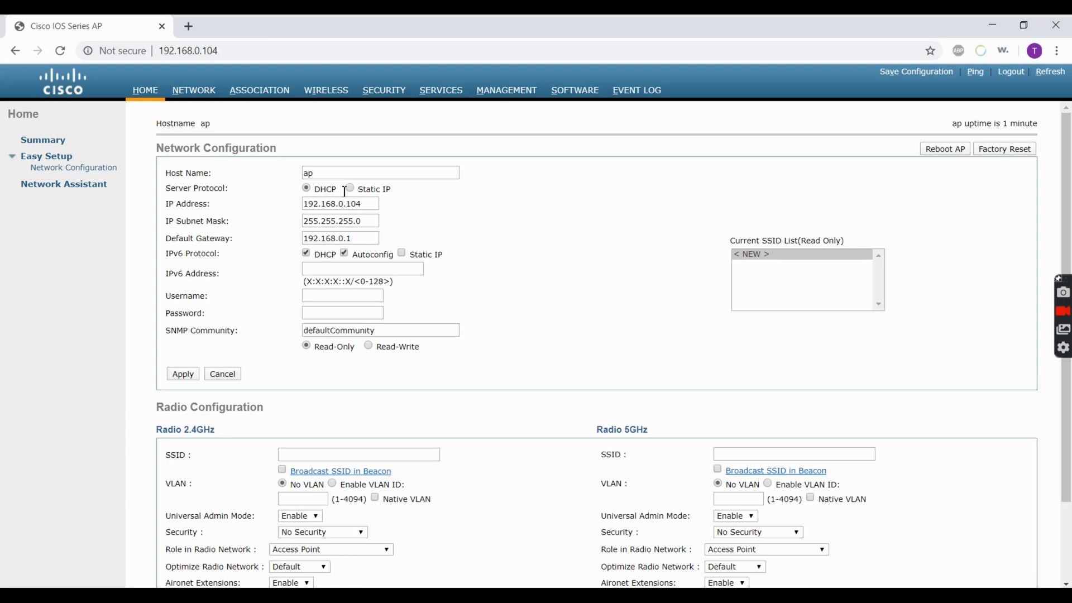
{"action": "mouse_move", "coordinate": [528, 302]}
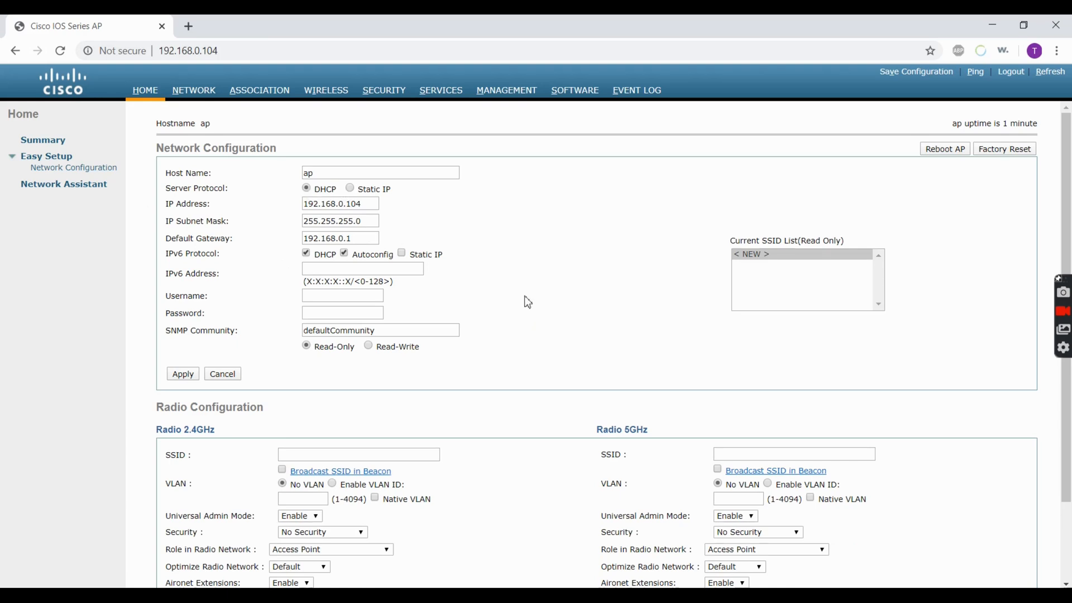
Name the 2.4GHz SSID AP1142N_VIDEO, broadcast it, disable universal admin mode, and apply
{"action": "scroll", "scroll_direction": "down", "scroll_amount": 3}
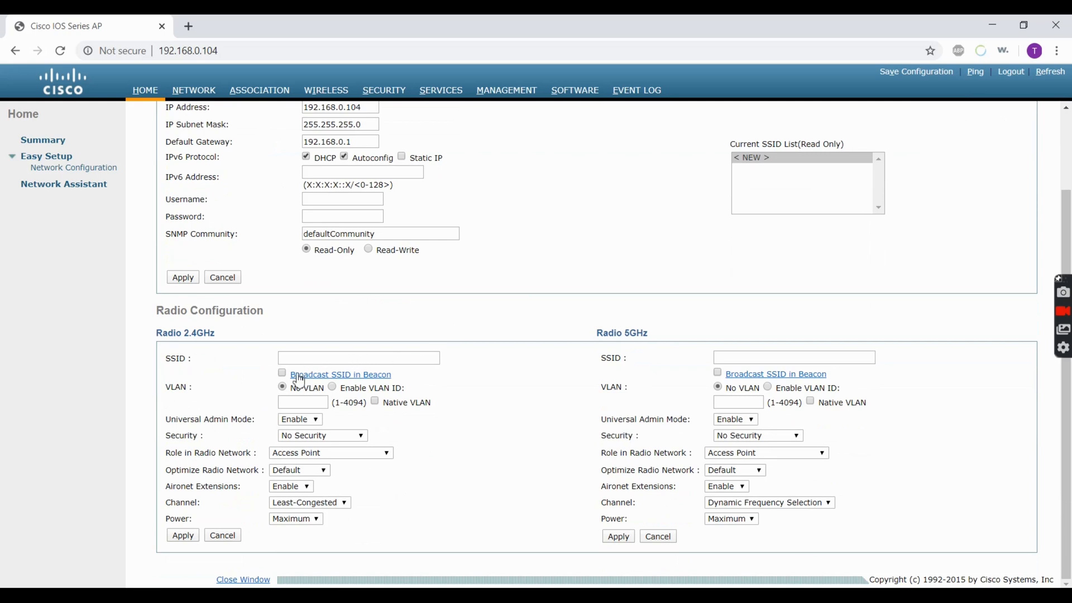
{"action": "left_click", "coordinate": [358, 357]}
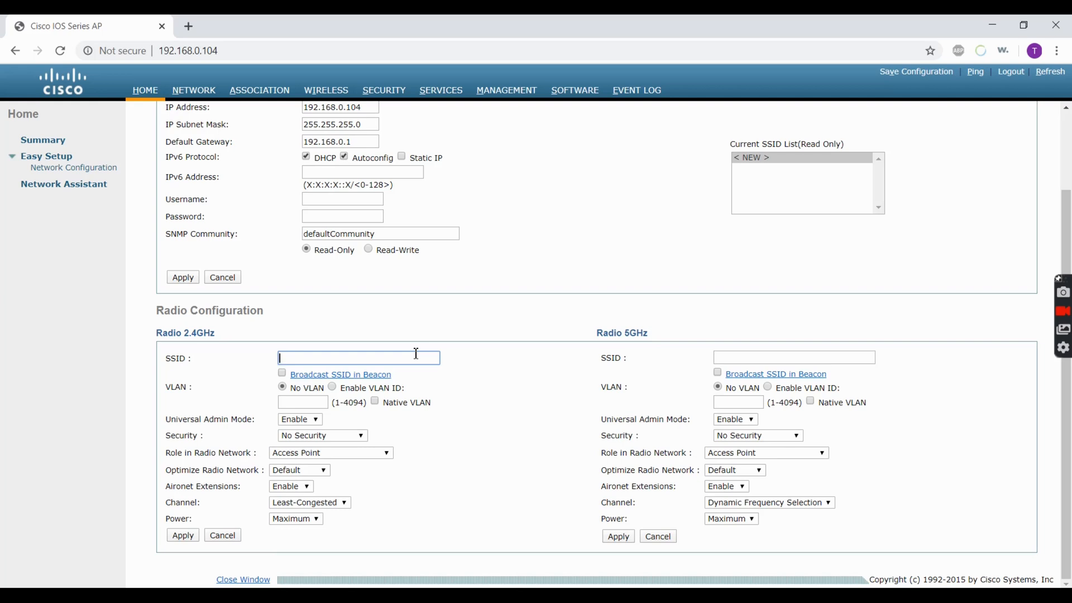
{"action": "type", "text": "AP1142N_V"}
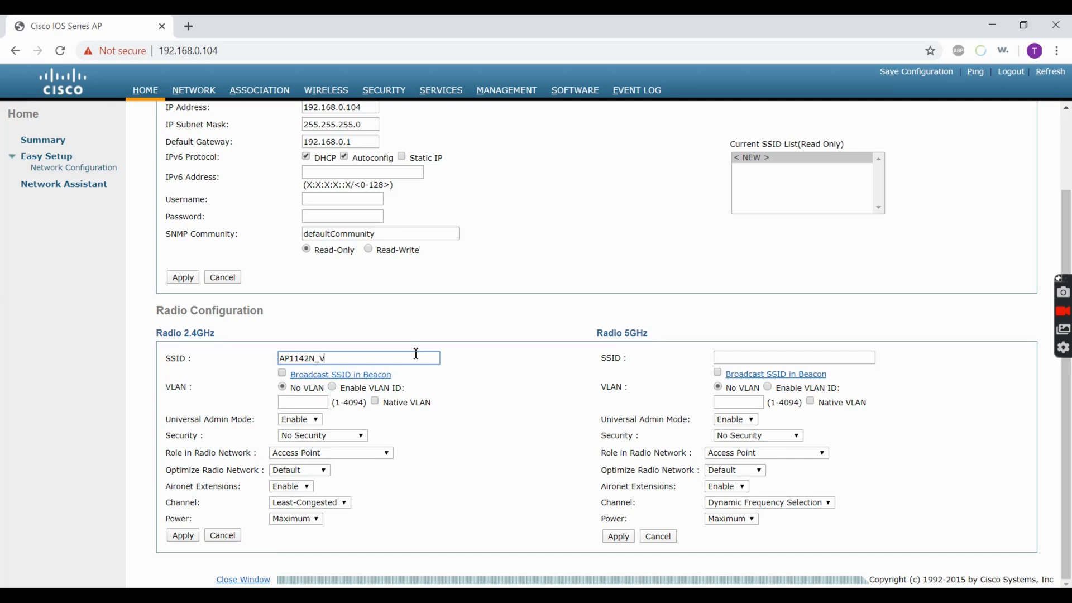
{"action": "type", "text": "IDEO"}
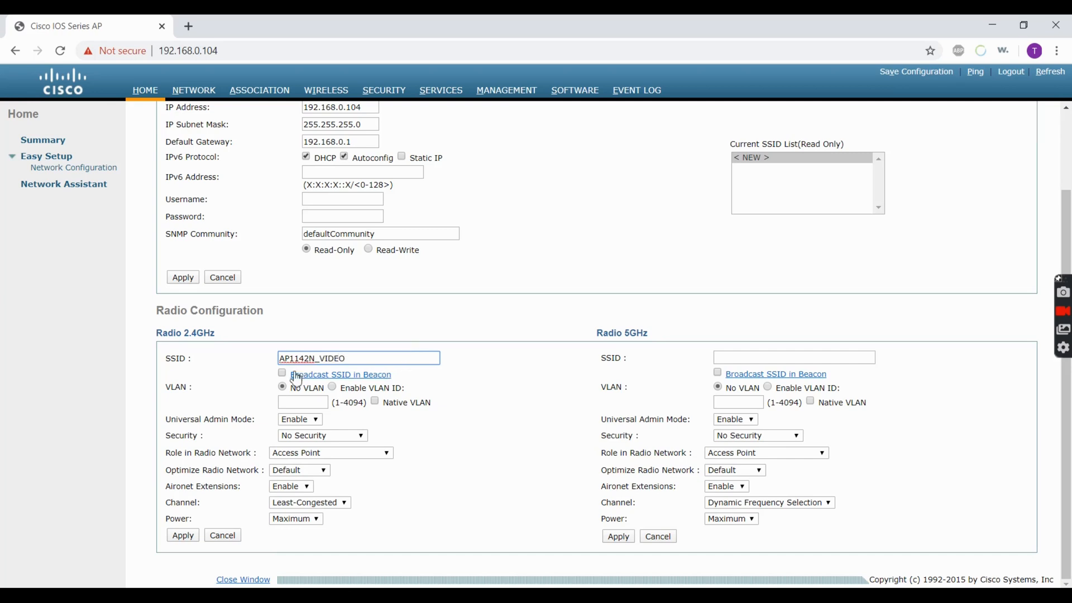
{"action": "left_click", "coordinate": [281, 374]}
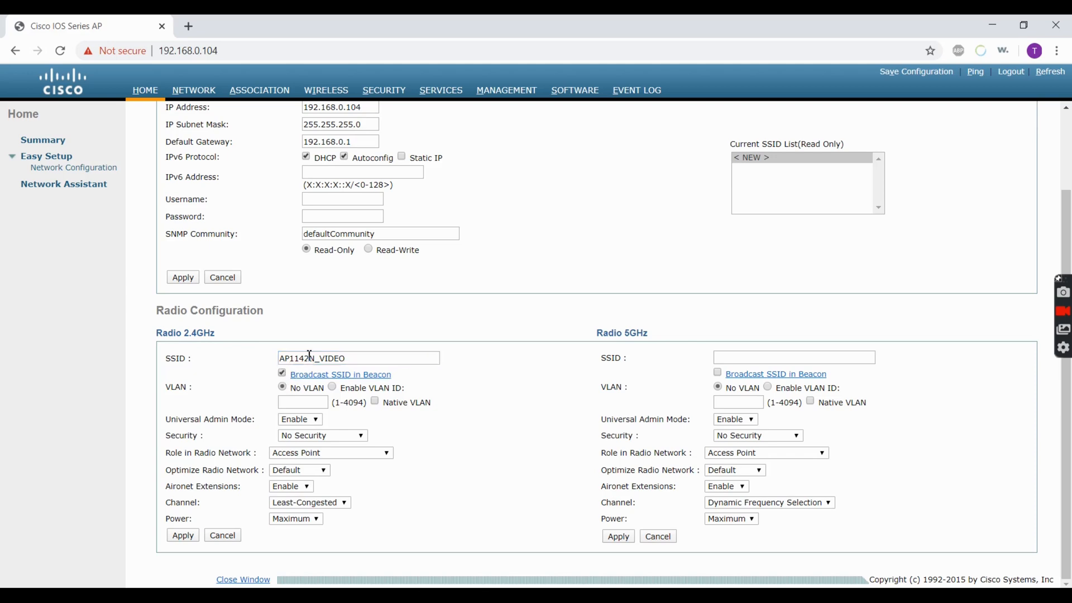
{"action": "mouse_move", "coordinate": [340, 418]}
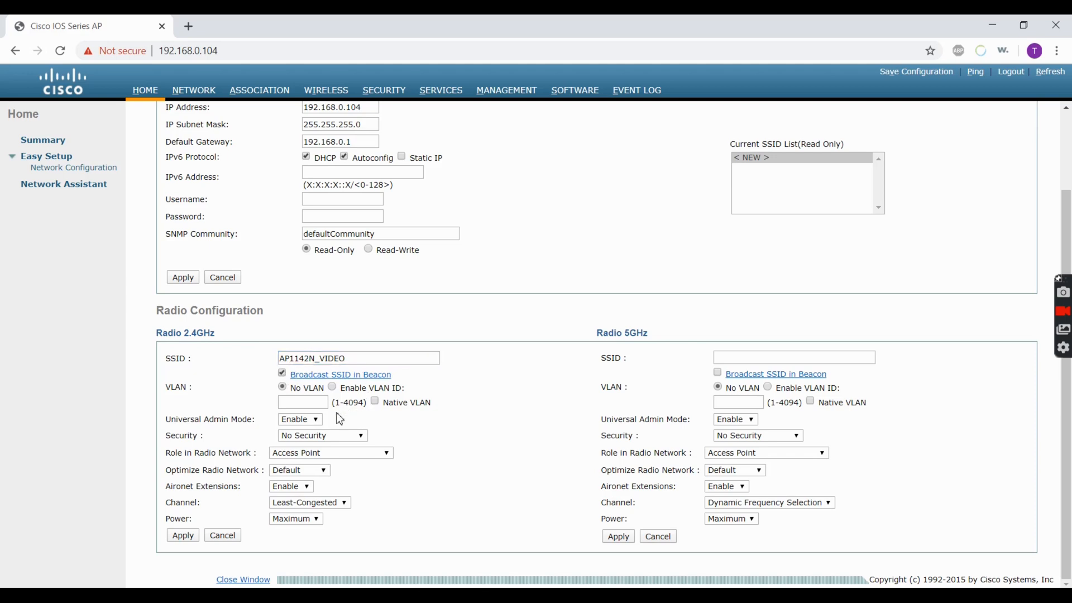
{"action": "left_click", "coordinate": [299, 419]}
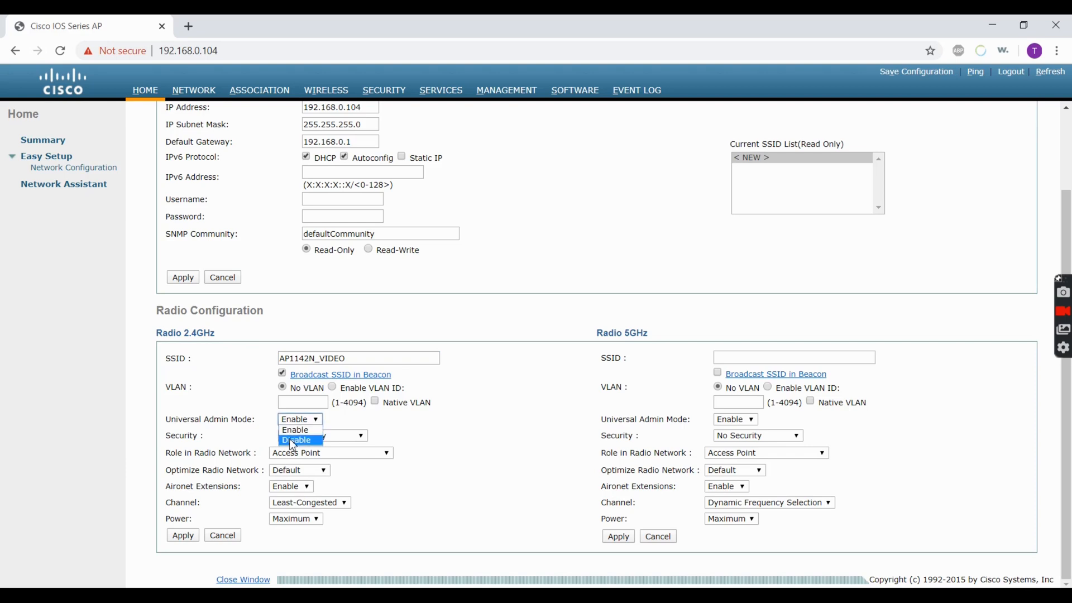
{"action": "left_click", "coordinate": [296, 439]}
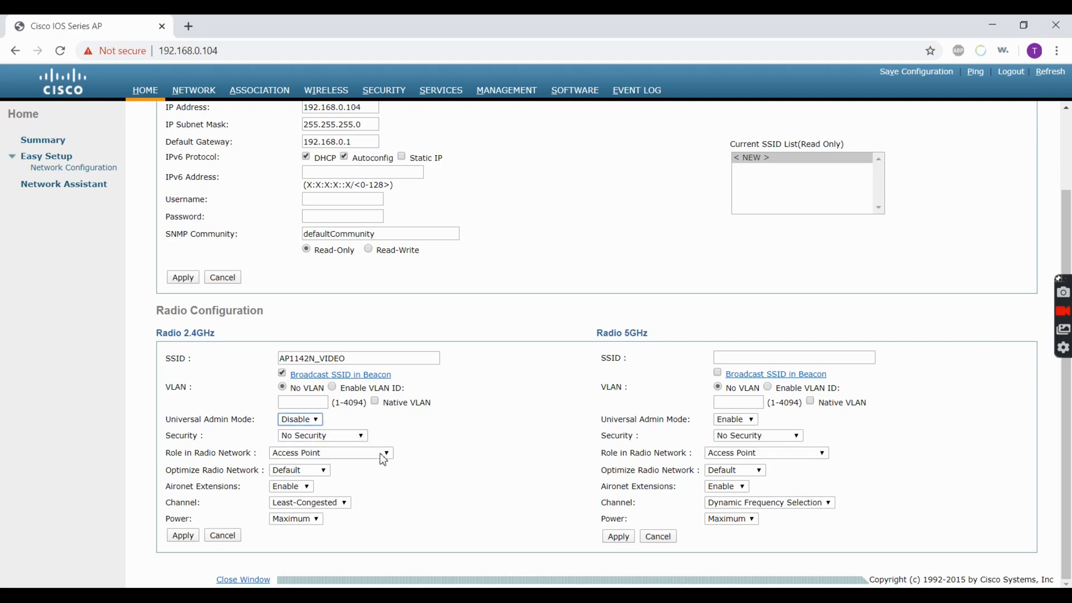
{"action": "left_click", "coordinate": [182, 535]}
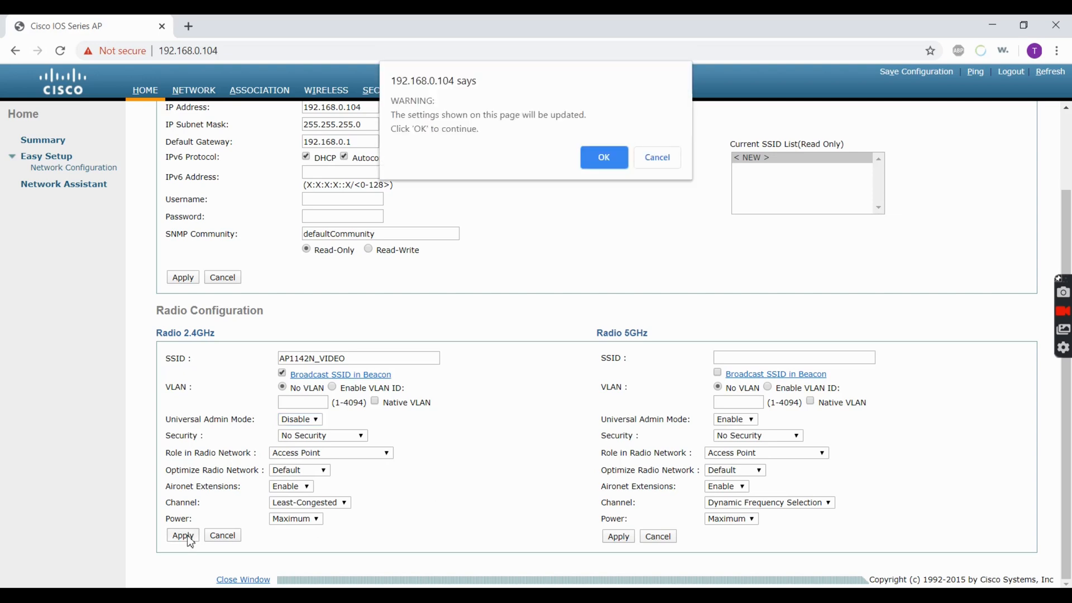
{"action": "left_click", "coordinate": [603, 158]}
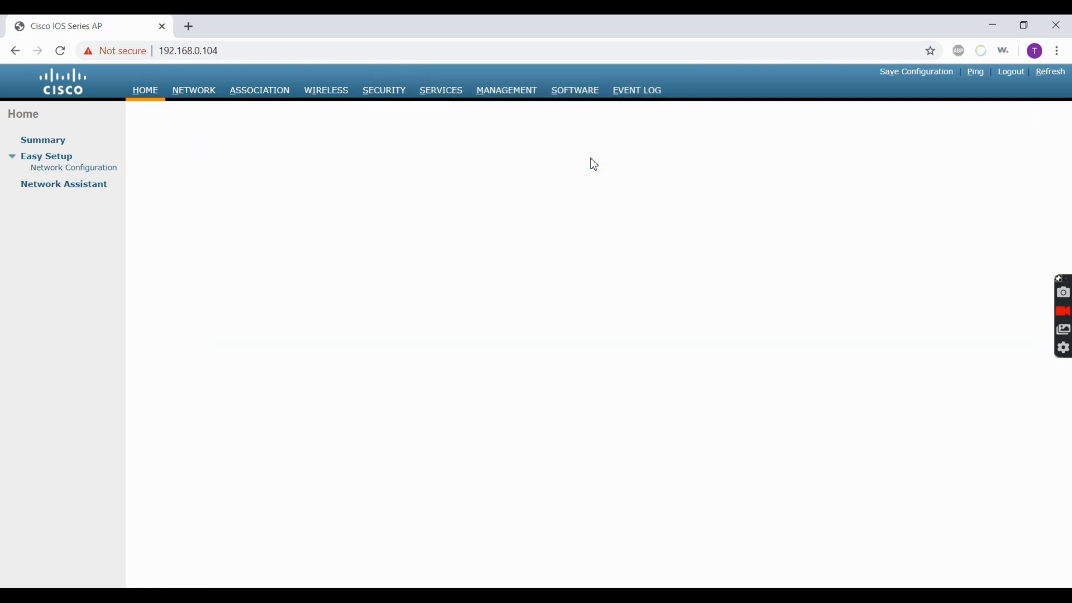
{"action": "mouse_move", "coordinate": [542, 278]}
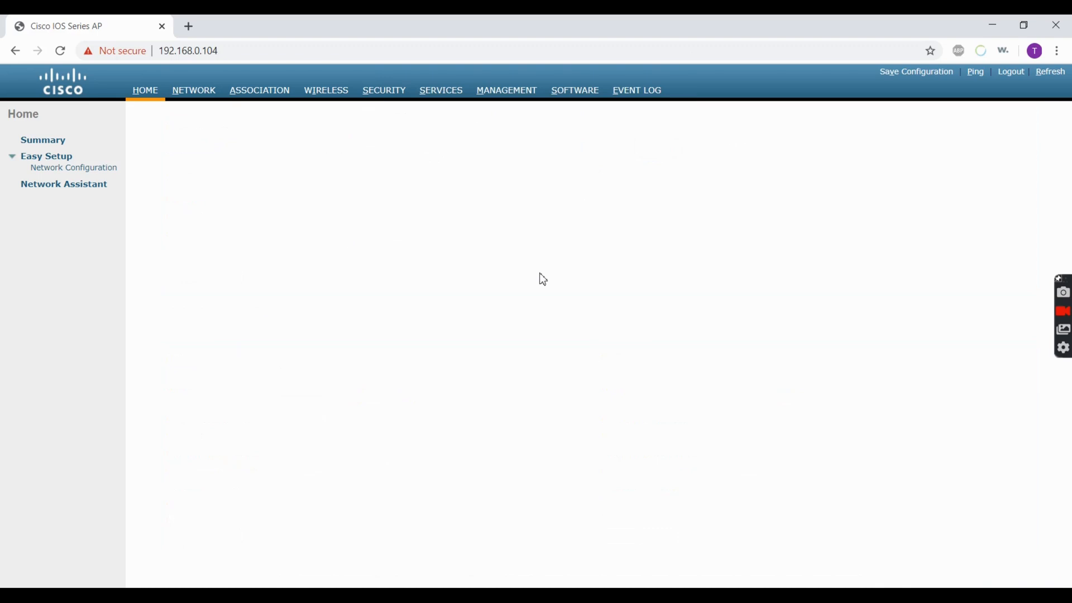
Reload Network Configuration to verify AP1142N_VIDEO is listed, then go to Security
{"action": "left_click", "coordinate": [74, 167]}
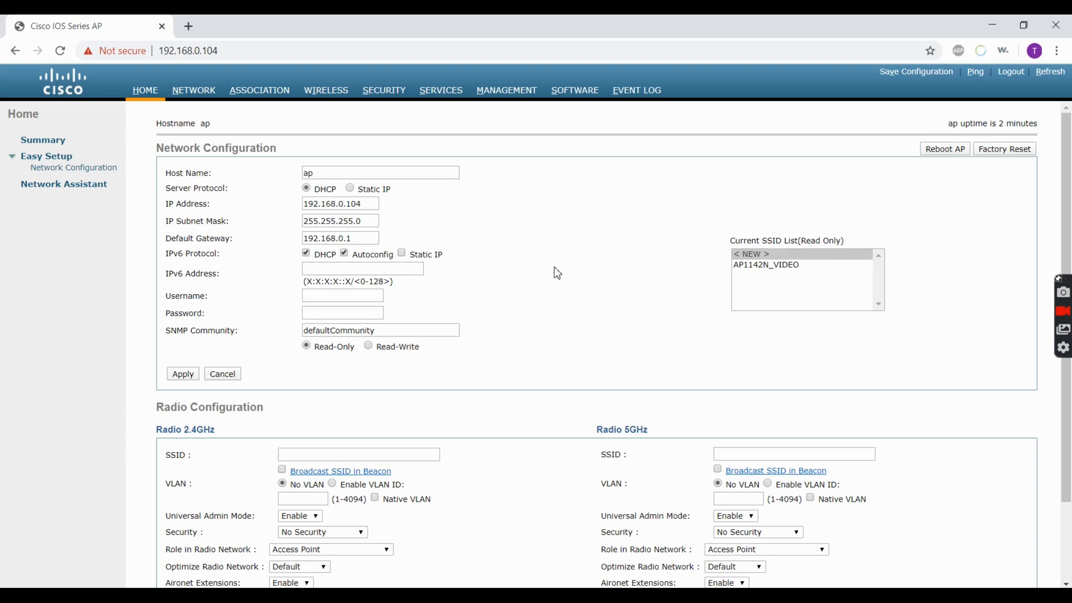
{"action": "mouse_move", "coordinate": [551, 273]}
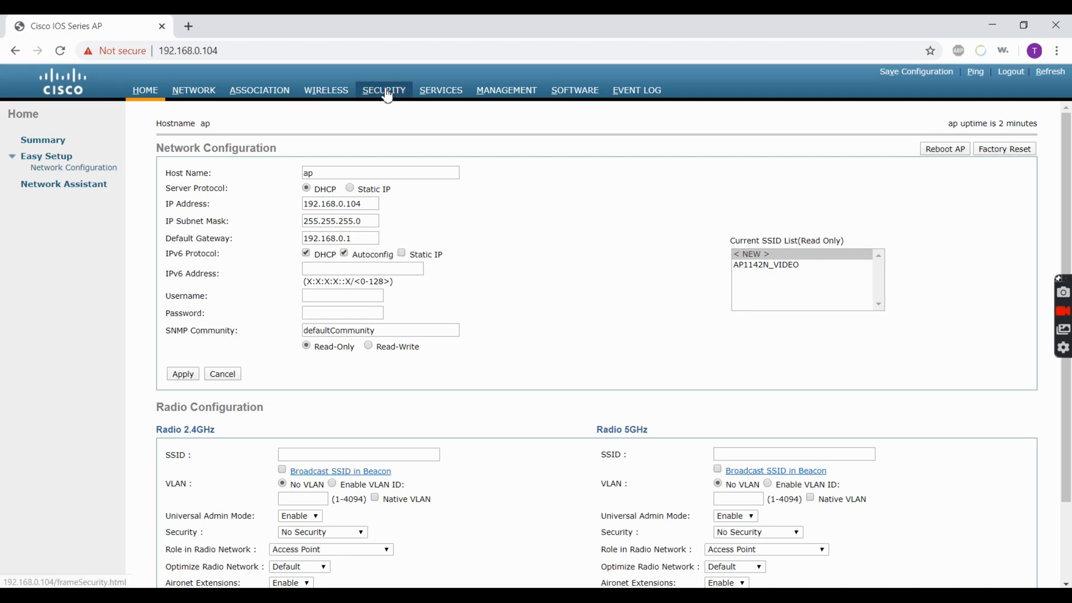
{"action": "left_click", "coordinate": [383, 90]}
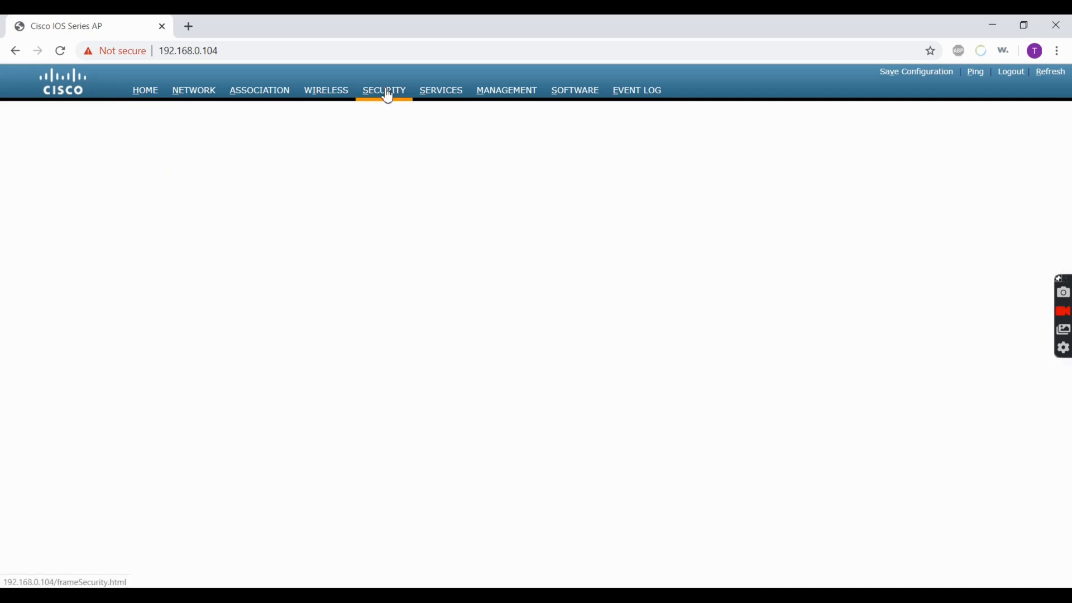
Set Radio0 encryption to cipher AES CCMP + TKIP, apply and confirm
{"action": "left_click", "coordinate": [383, 89]}
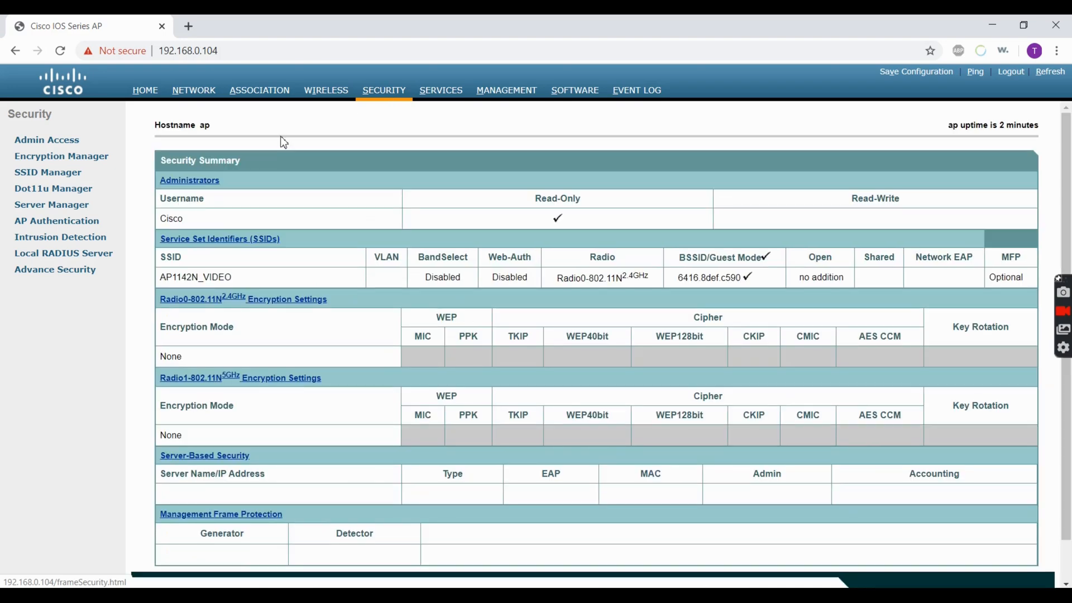
{"action": "left_click", "coordinate": [61, 156]}
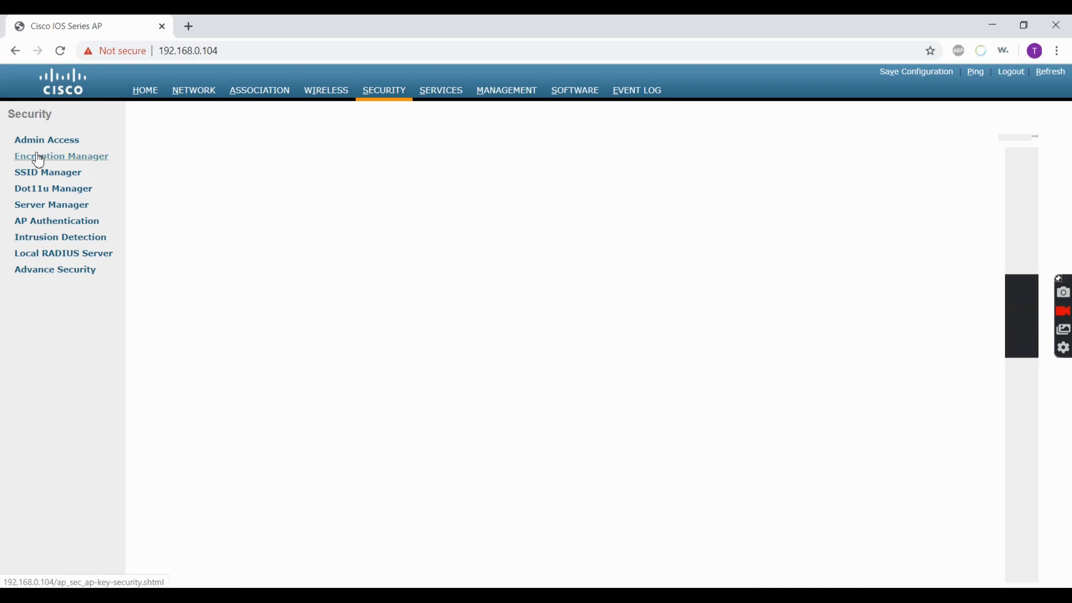
{"action": "left_click", "coordinate": [61, 156]}
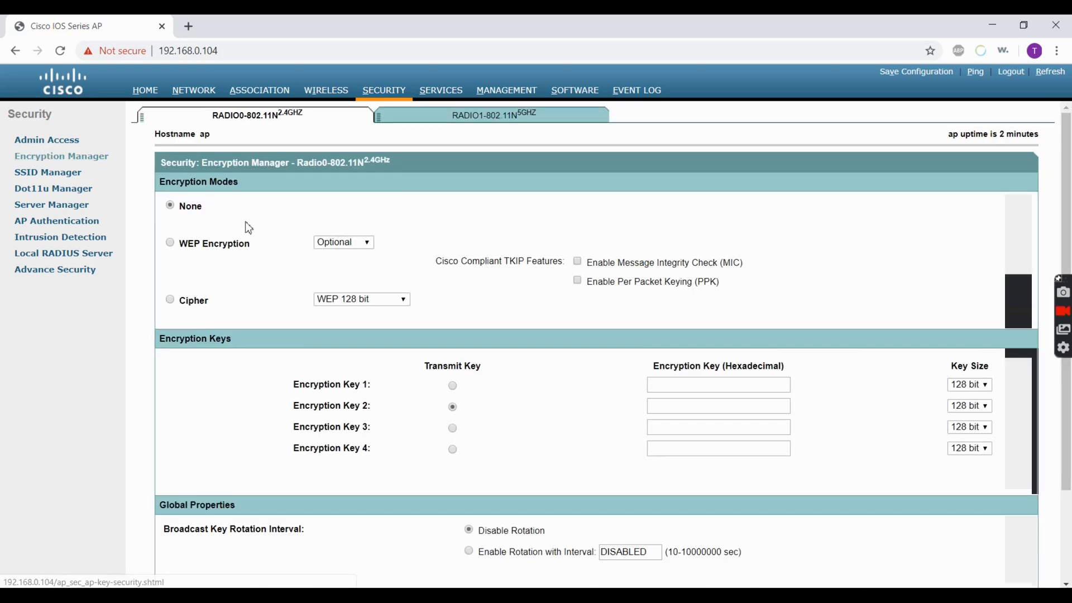
{"action": "left_click", "coordinate": [361, 299]}
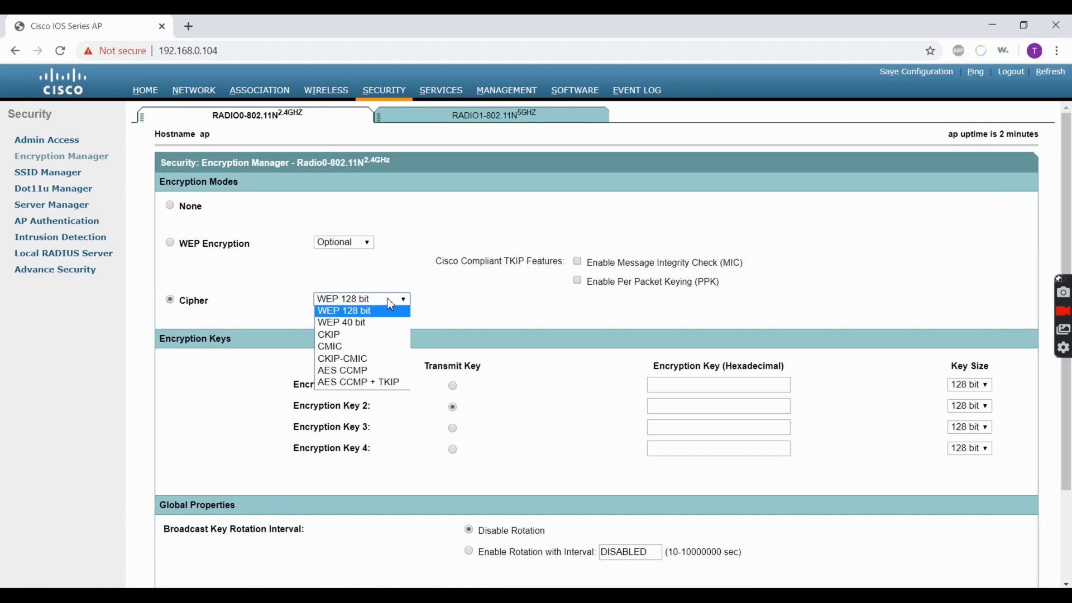
{"action": "left_click", "coordinate": [359, 381]}
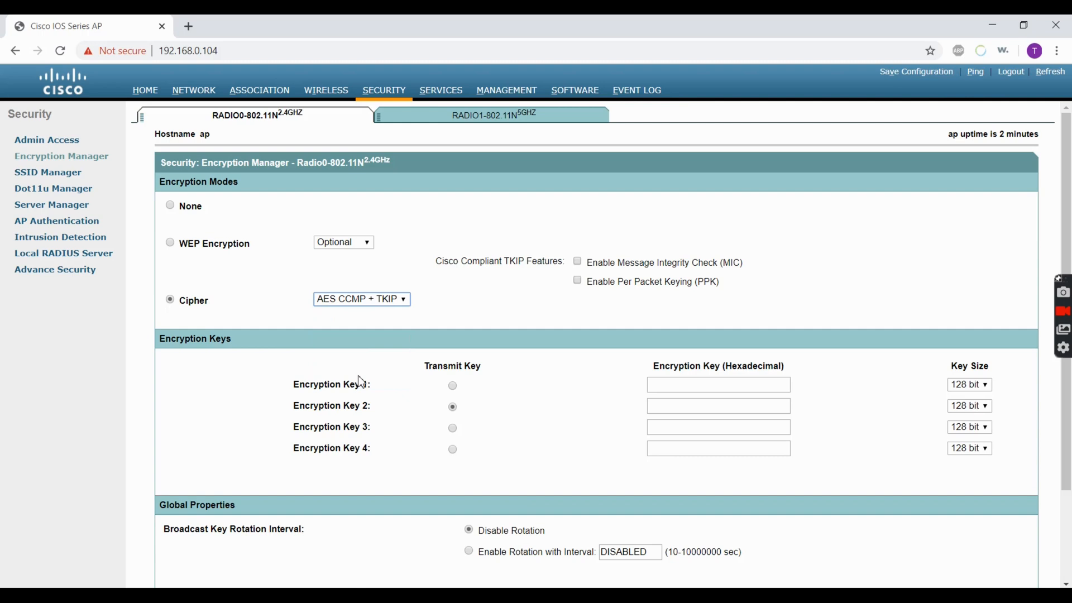
{"action": "scroll", "scroll_direction": "down", "scroll_amount": 3}
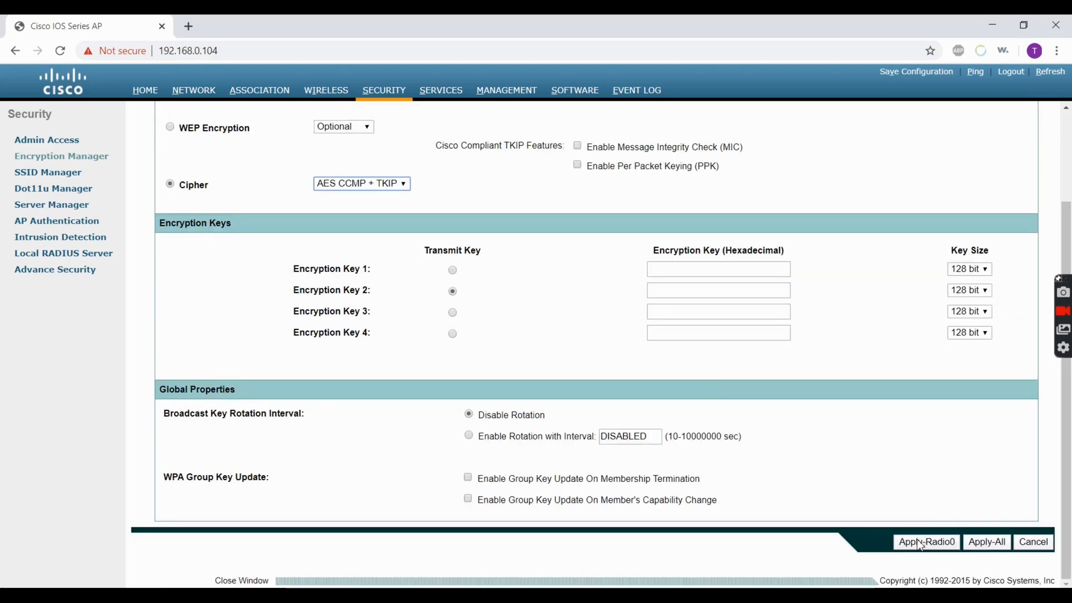
{"action": "left_click", "coordinate": [925, 541]}
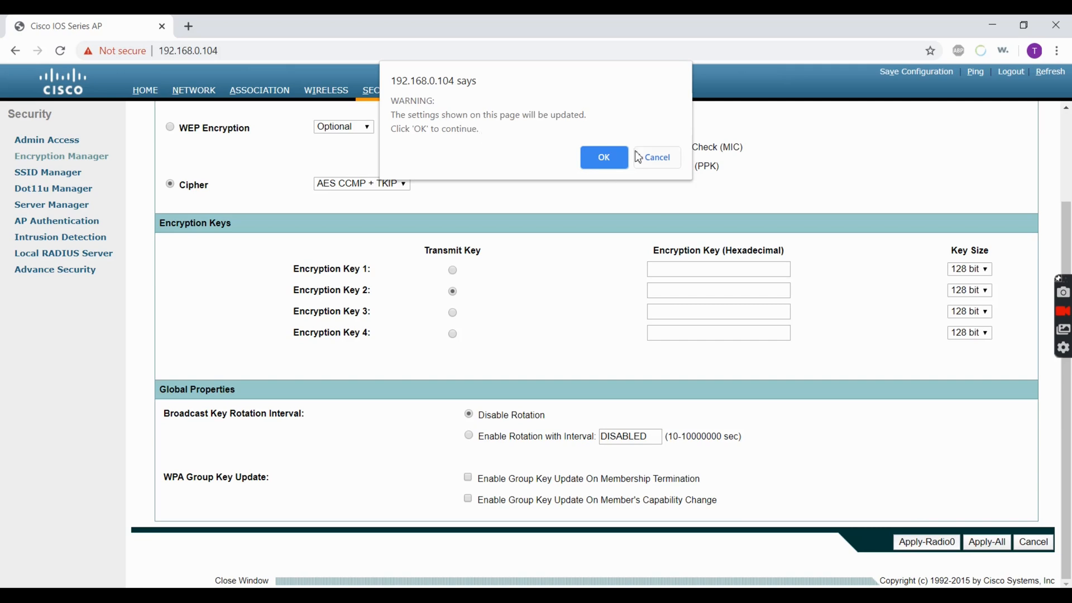
{"action": "left_click", "coordinate": [603, 157]}
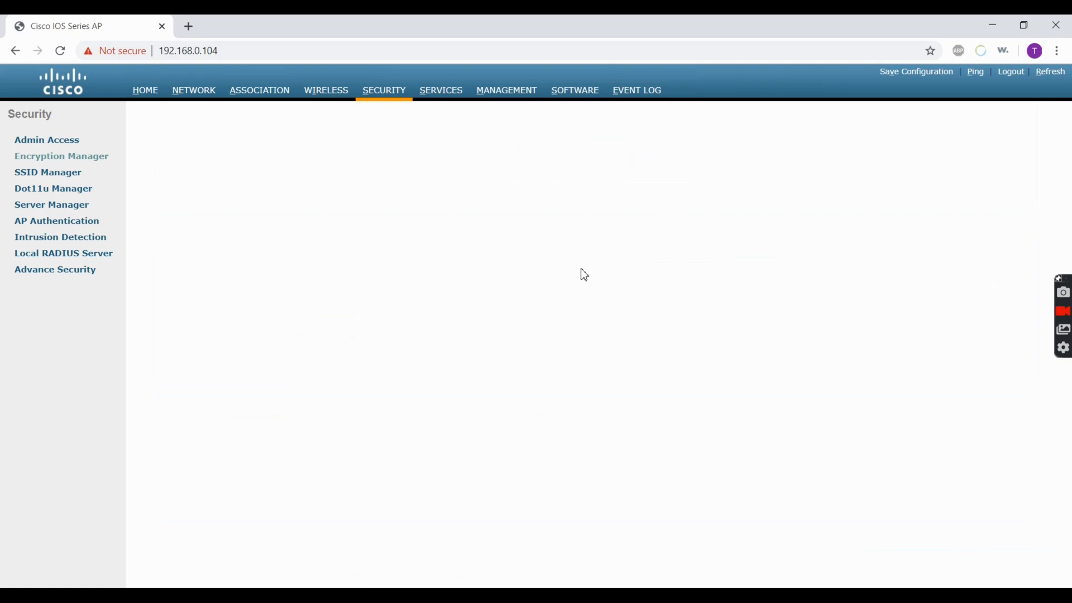
{"action": "left_click", "coordinate": [61, 155]}
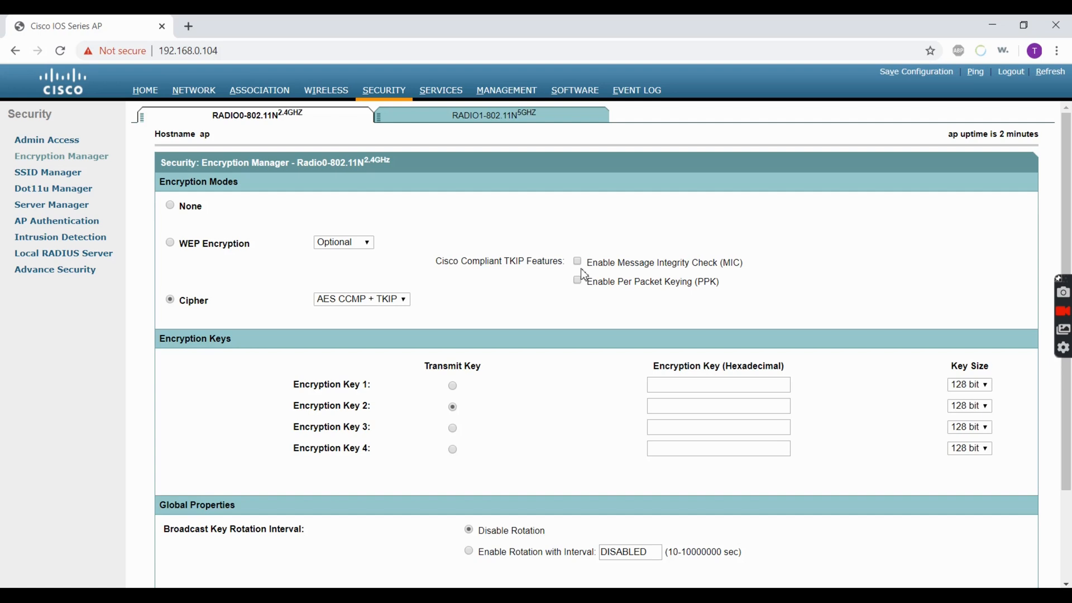
{"action": "mouse_move", "coordinate": [52, 188]}
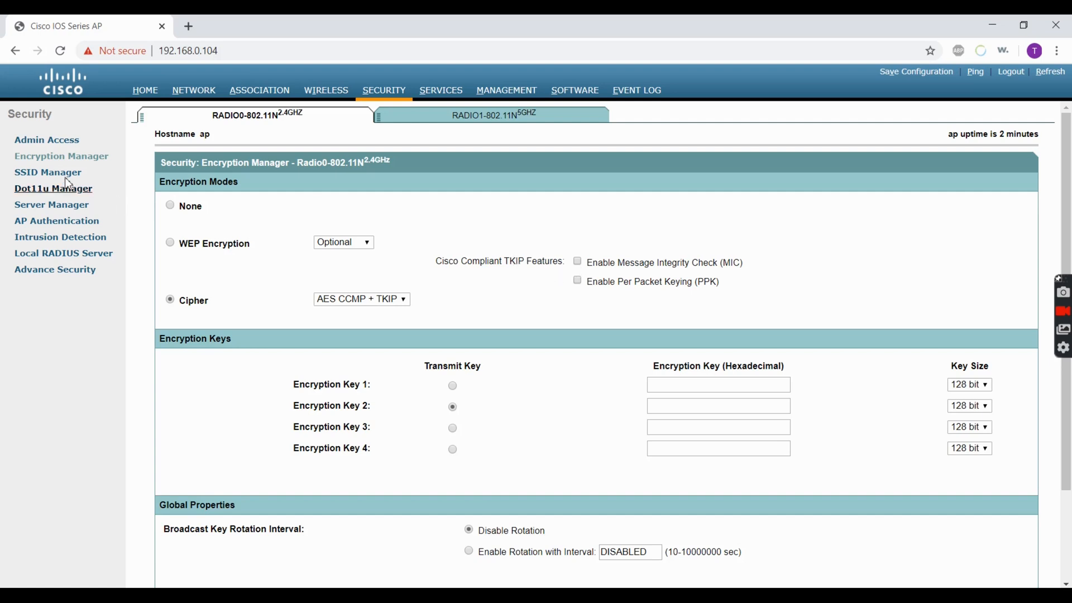
In SSID Manager, set client authenticated key management to Mandatory
{"action": "left_click", "coordinate": [48, 173]}
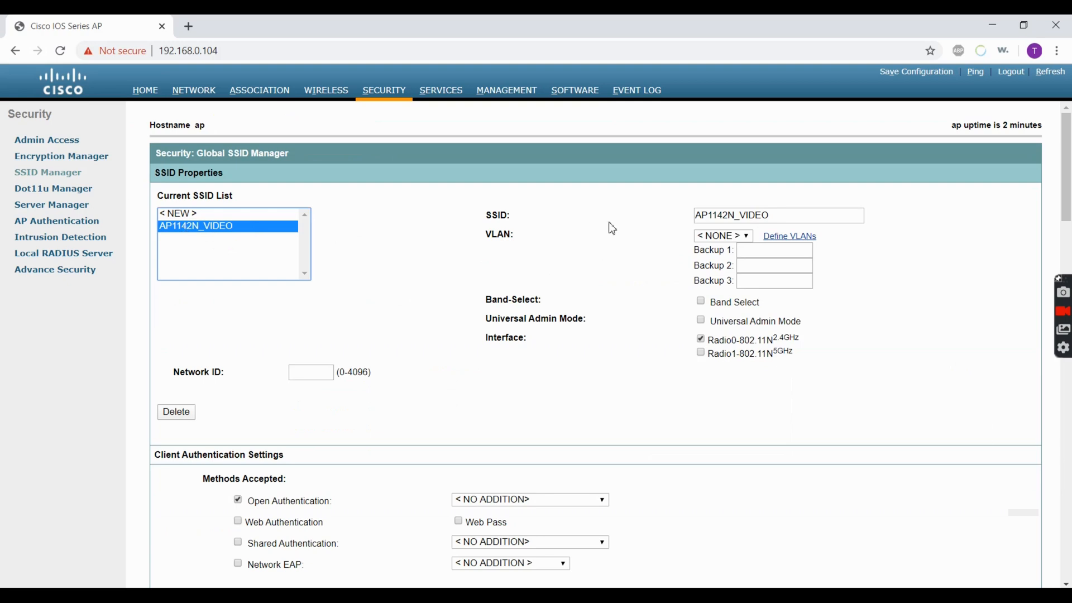
{"action": "scroll", "scroll_direction": "down", "scroll_amount": 3}
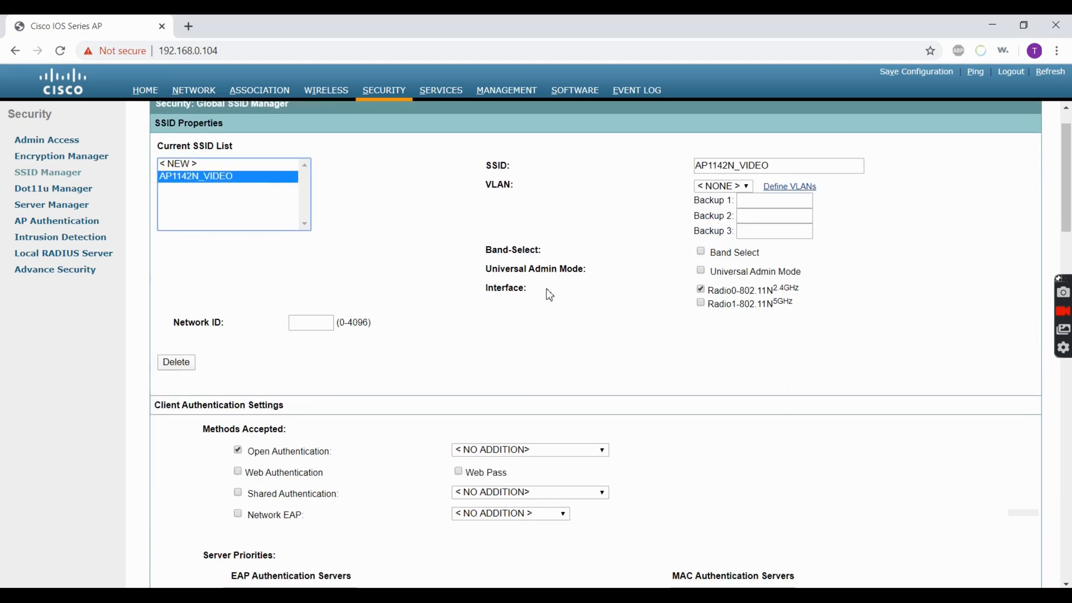
{"action": "scroll", "scroll_direction": "down", "scroll_amount": 3}
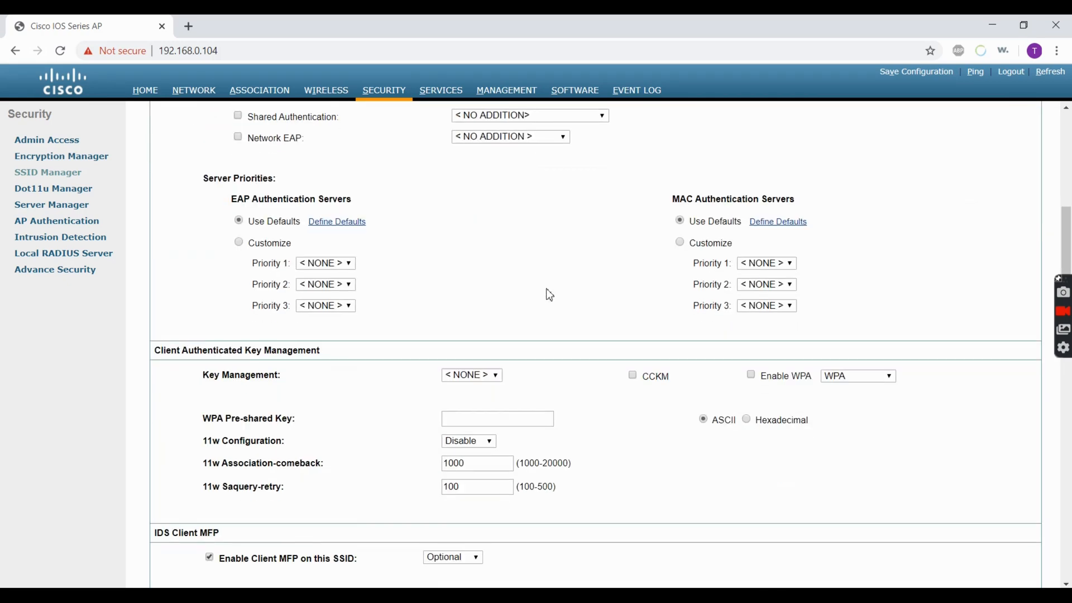
{"action": "scroll", "scroll_direction": "down", "scroll_amount": 3}
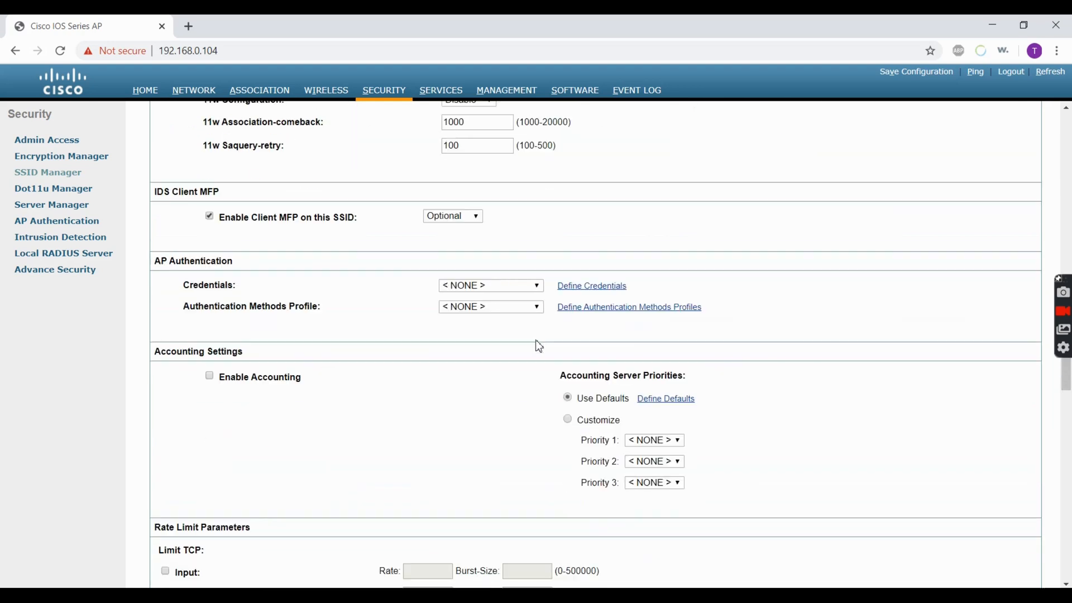
{"action": "scroll", "scroll_direction": "up", "scroll_amount": 3}
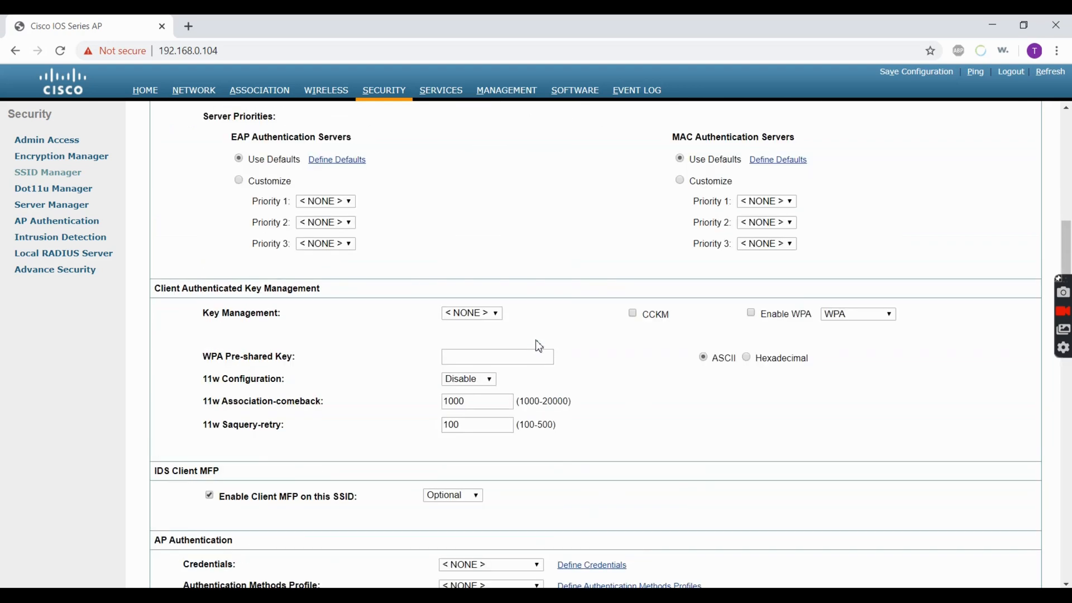
{"action": "left_click", "coordinate": [472, 313]}
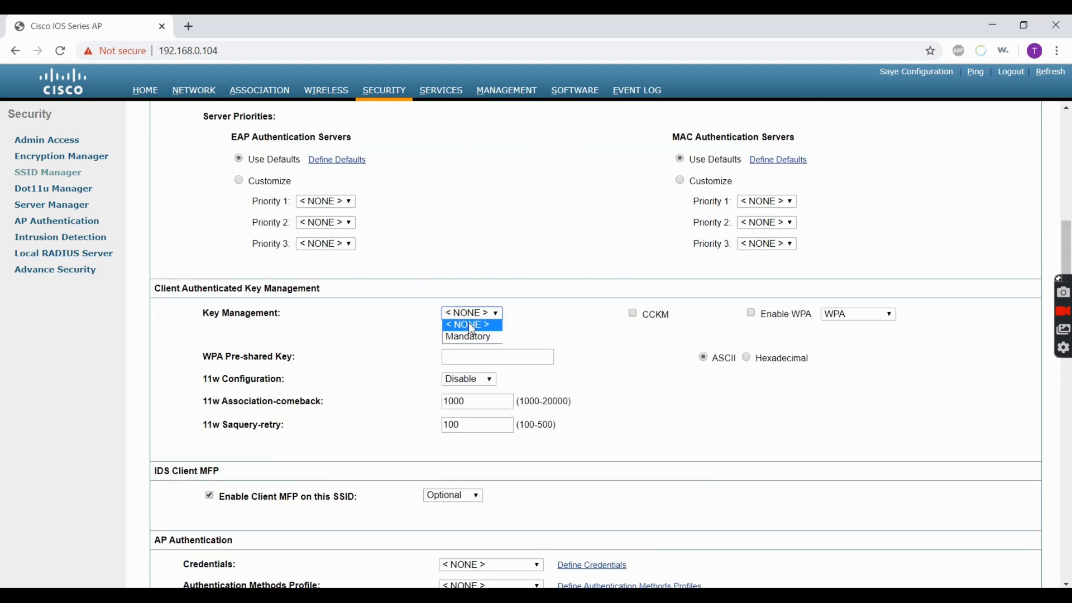
{"action": "left_click", "coordinate": [466, 336]}
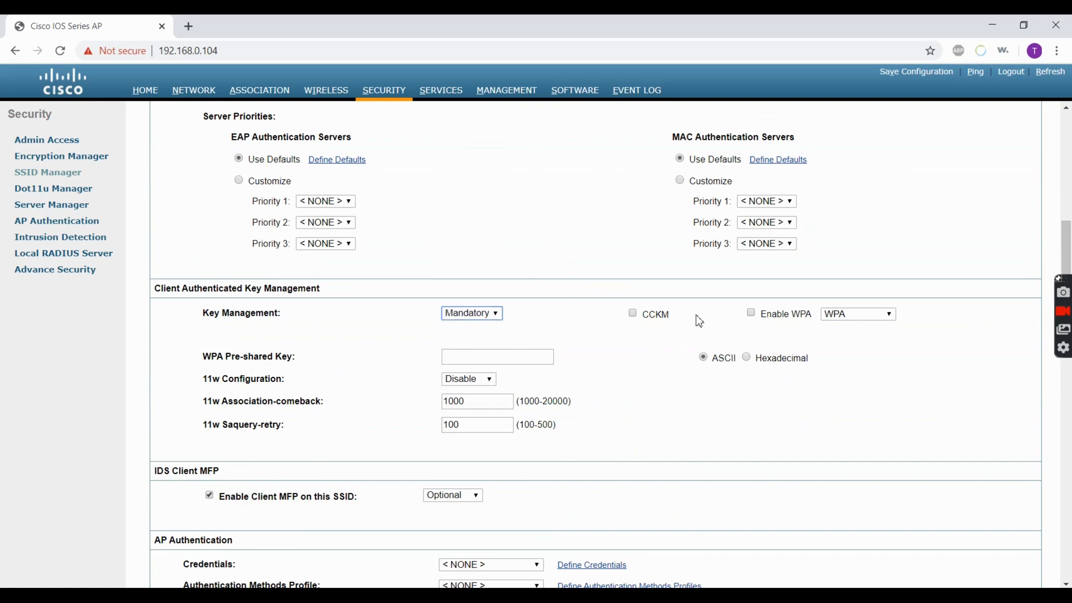
Enable WPA with the pre-shared key and apply the SSID settings
{"action": "left_click", "coordinate": [750, 314]}
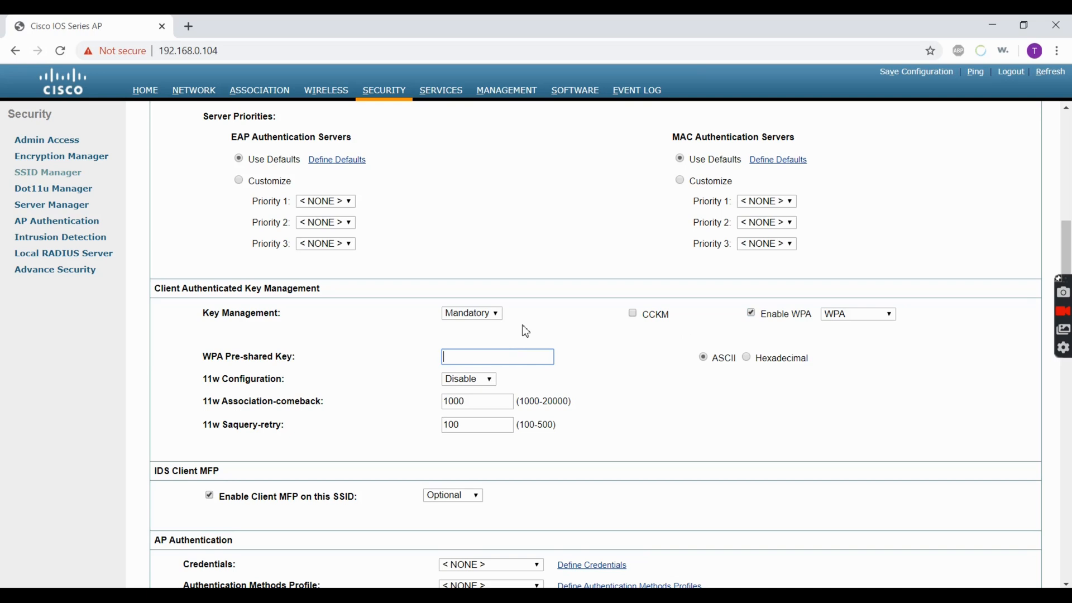
{"action": "type", "text": "•••••"}
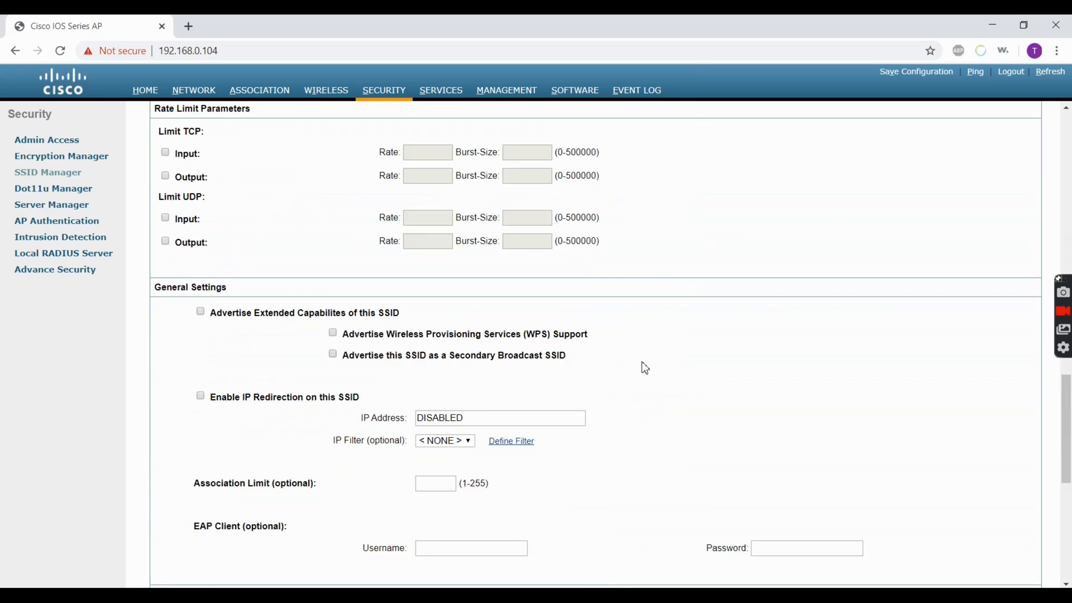
{"action": "scroll", "scroll_direction": "down", "scroll_amount": 3}
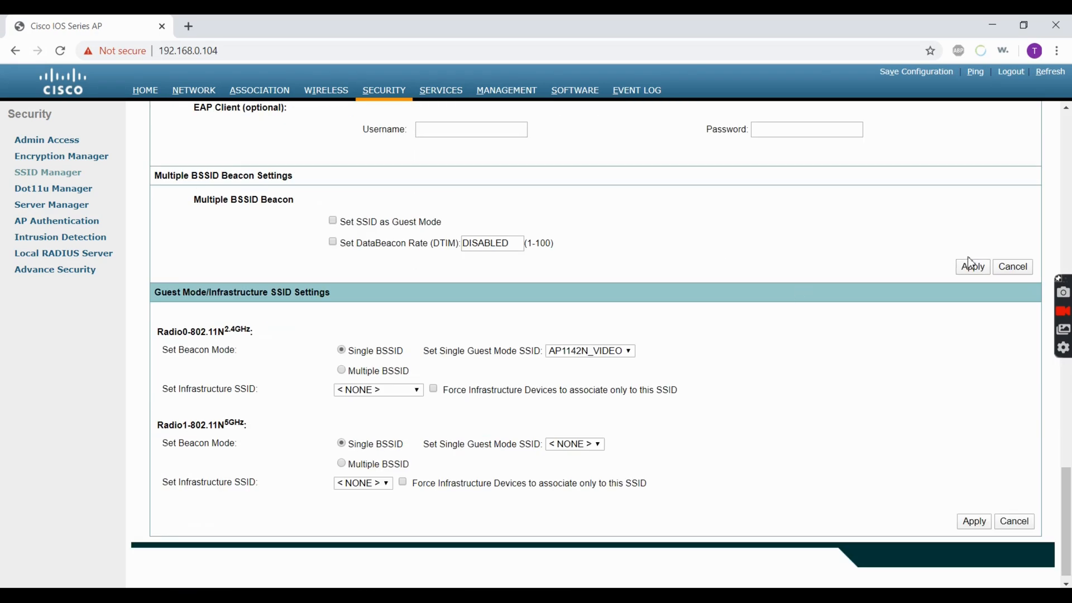
{"action": "left_click", "coordinate": [971, 267]}
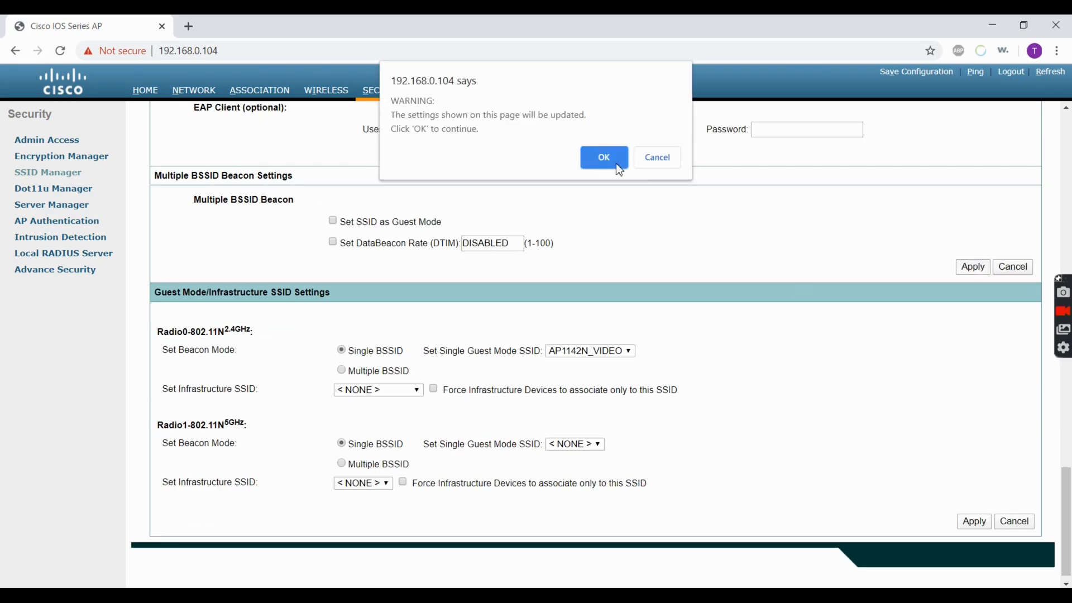
{"action": "left_click", "coordinate": [603, 157]}
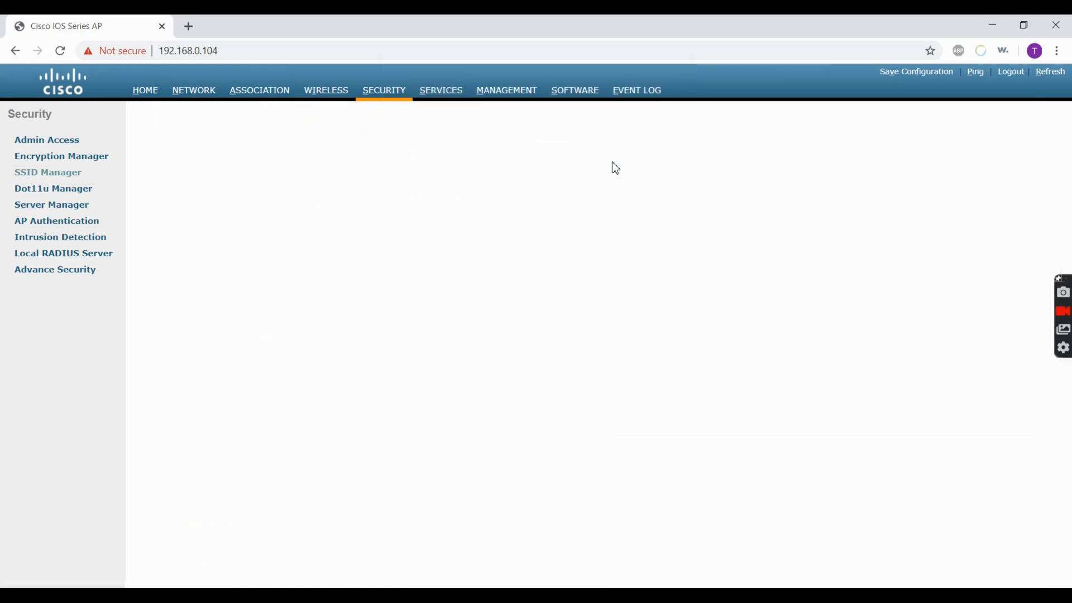
Return to the home page and go to the Radio0-802.11N 2.4GHz interface settings
{"action": "left_click", "coordinate": [48, 172]}
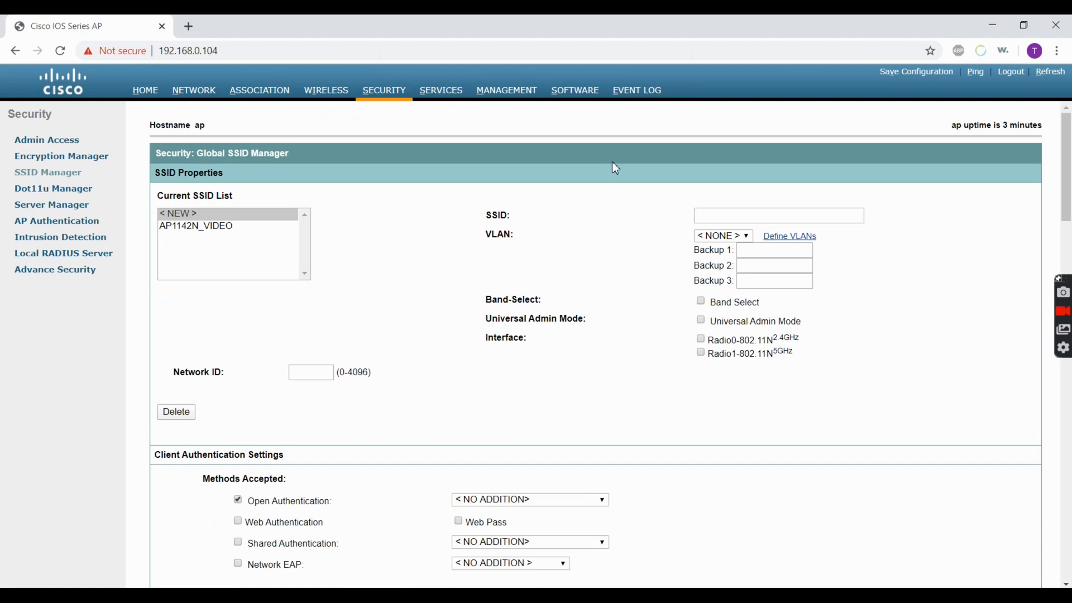
{"action": "mouse_move", "coordinate": [607, 250]}
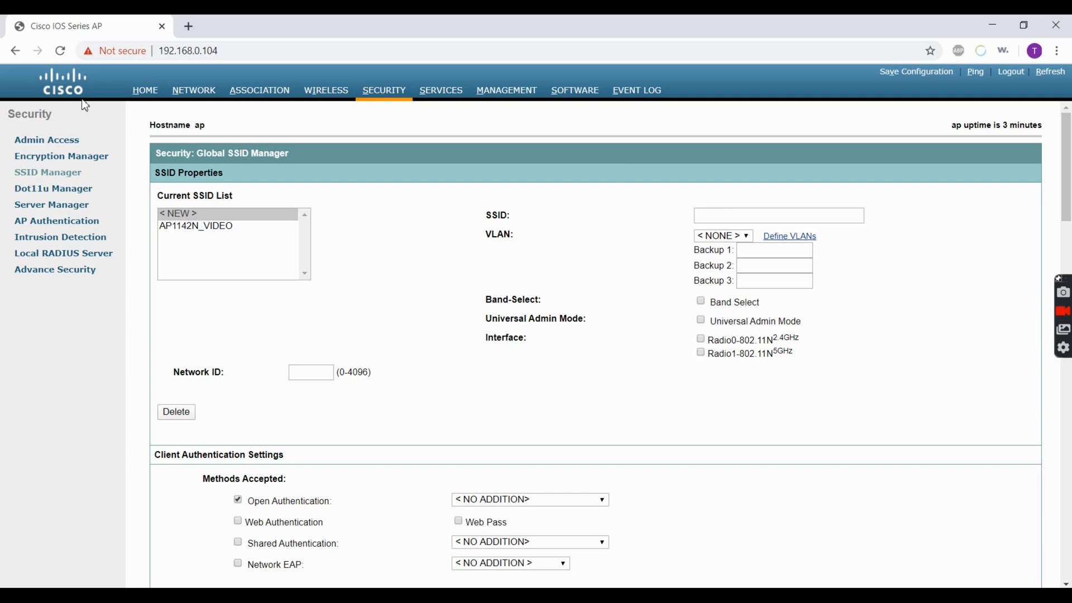
{"action": "left_click", "coordinate": [144, 89]}
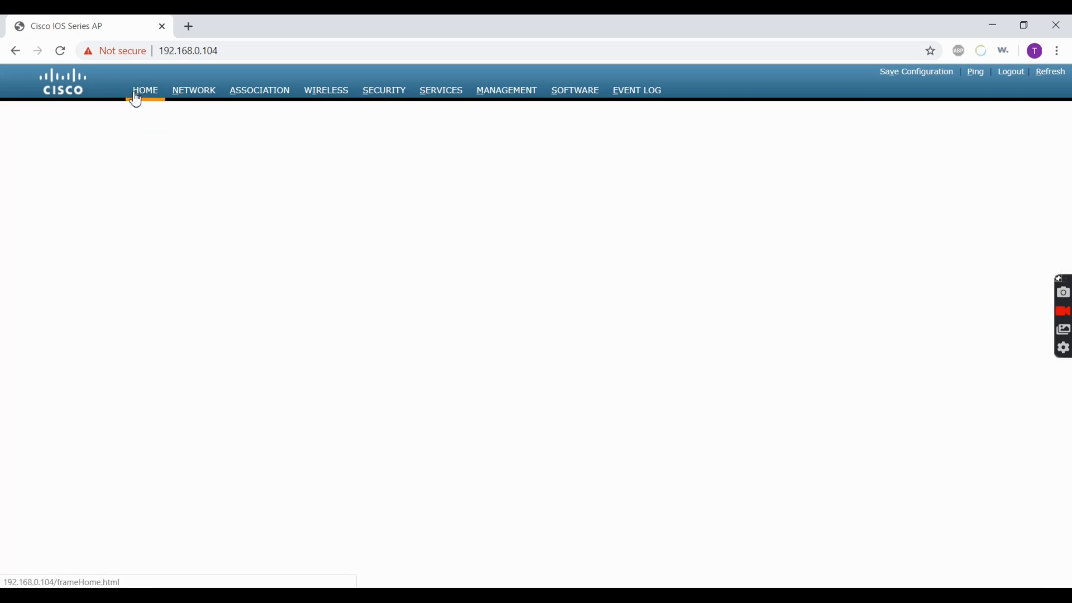
{"action": "left_click", "coordinate": [144, 89]}
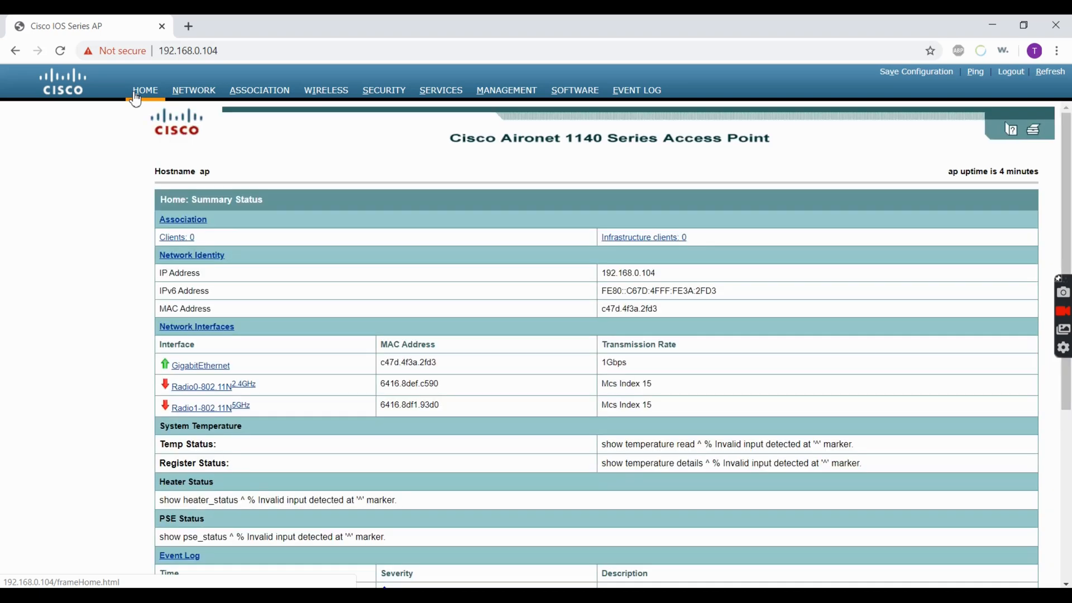
{"action": "left_click", "coordinate": [144, 89]}
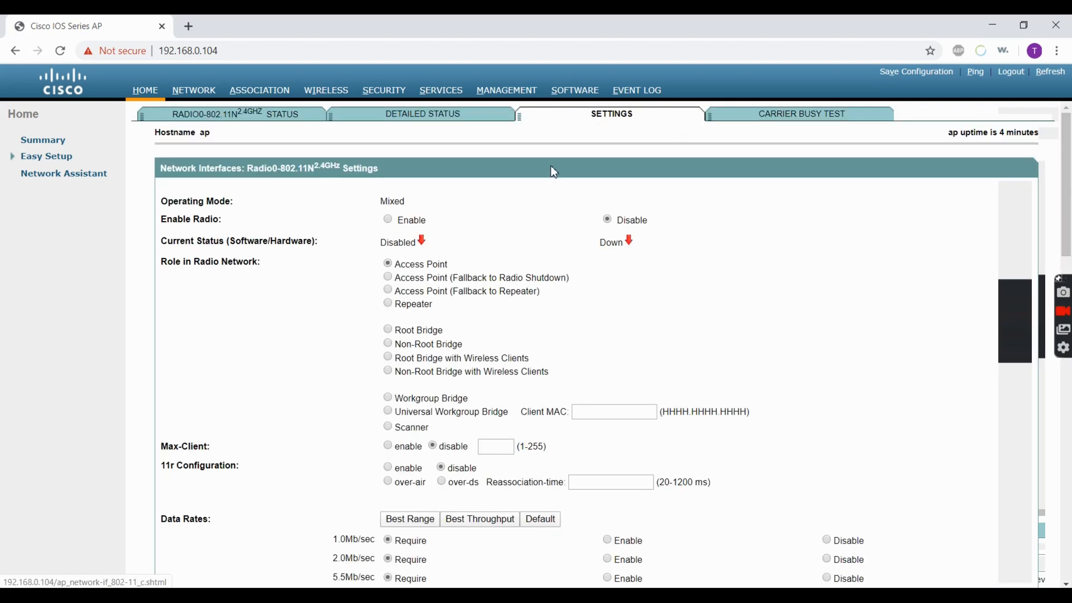
Enable the Radio0 2.4GHz radio, set all data rates to required, and apply
{"action": "left_click", "coordinate": [388, 220]}
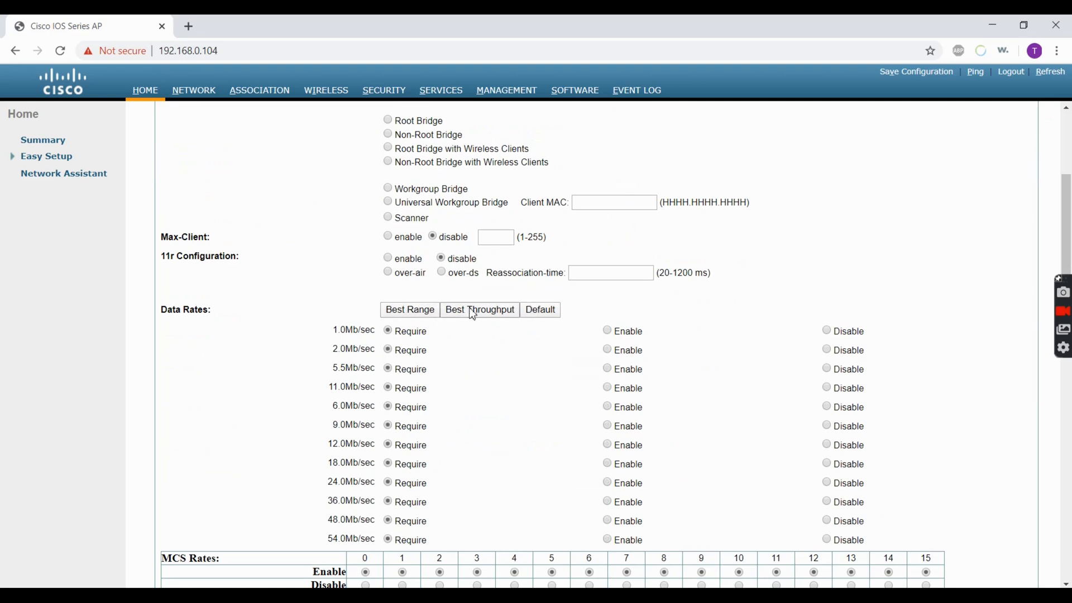
{"action": "left_click", "coordinate": [539, 308]}
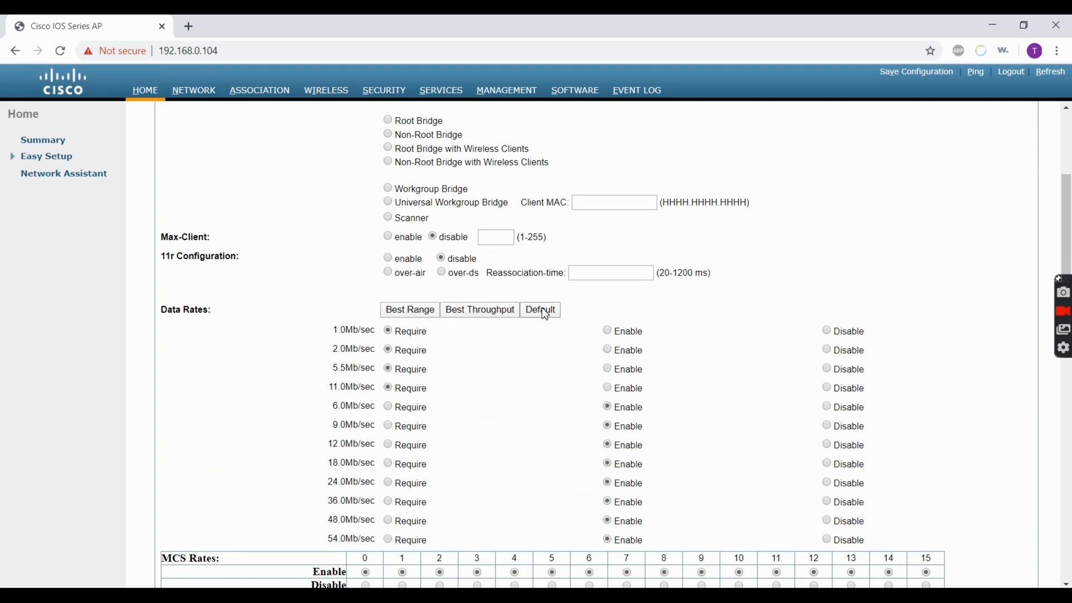
{"action": "left_click", "coordinate": [409, 309]}
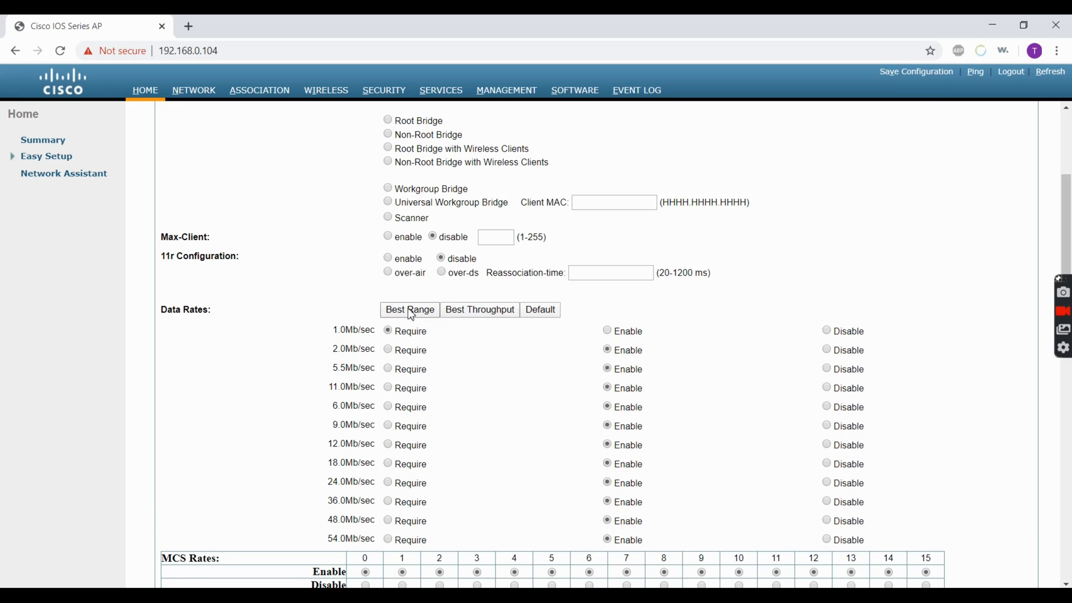
{"action": "left_click", "coordinate": [409, 309]}
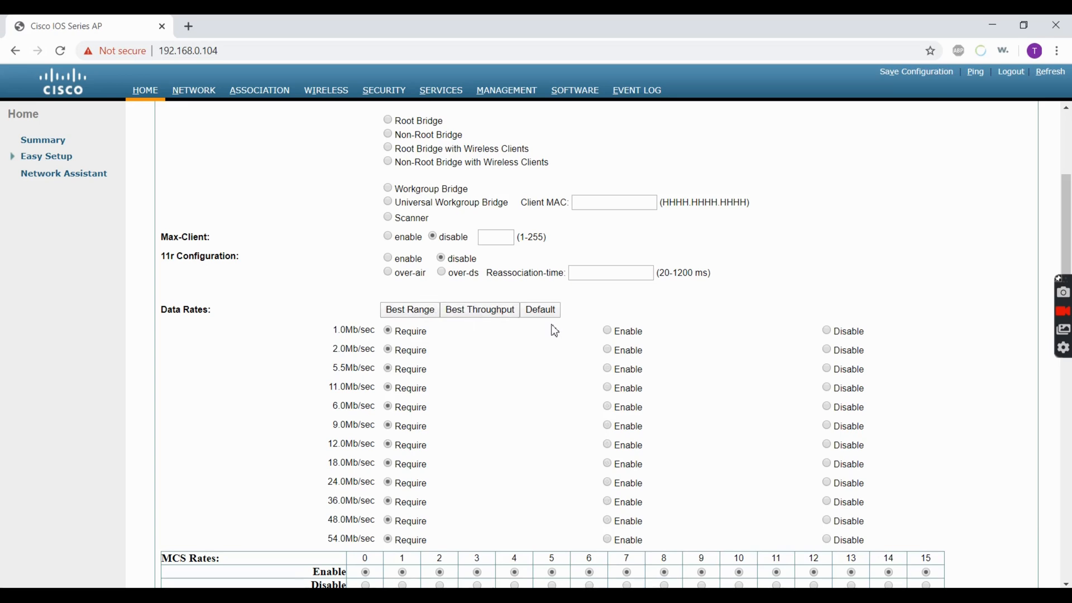
{"action": "scroll", "scroll_direction": "down", "scroll_amount": 3}
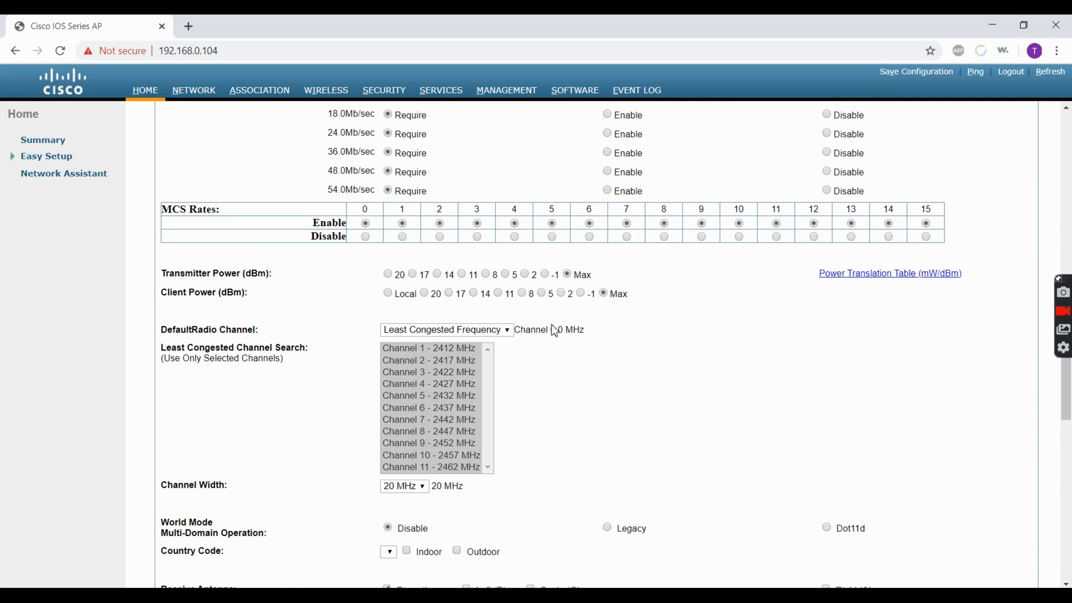
{"action": "mouse_move", "coordinate": [707, 378]}
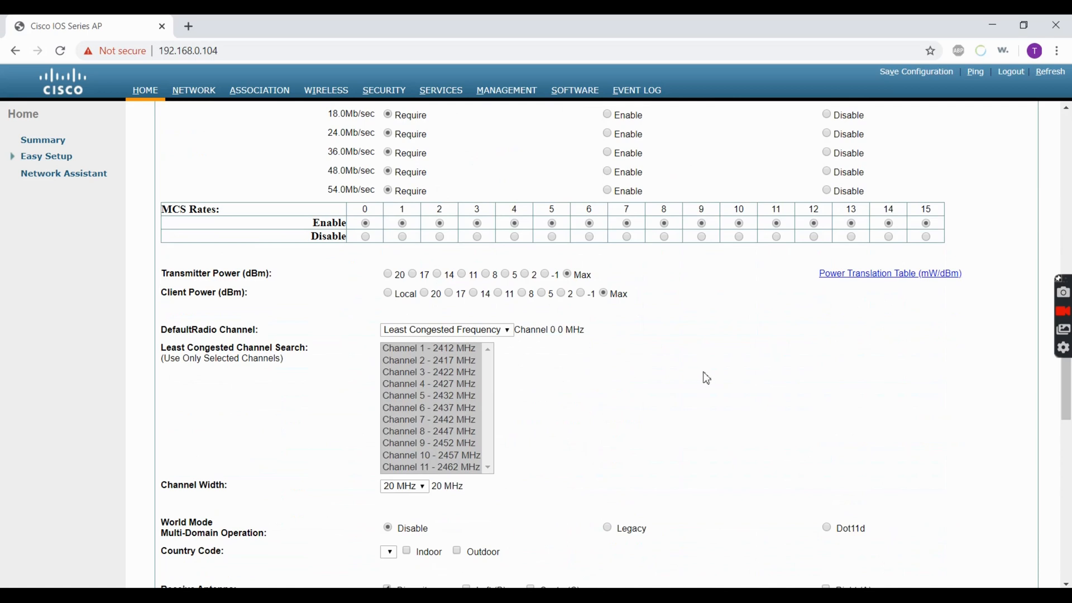
{"action": "scroll", "scroll_direction": "down", "scroll_amount": 3}
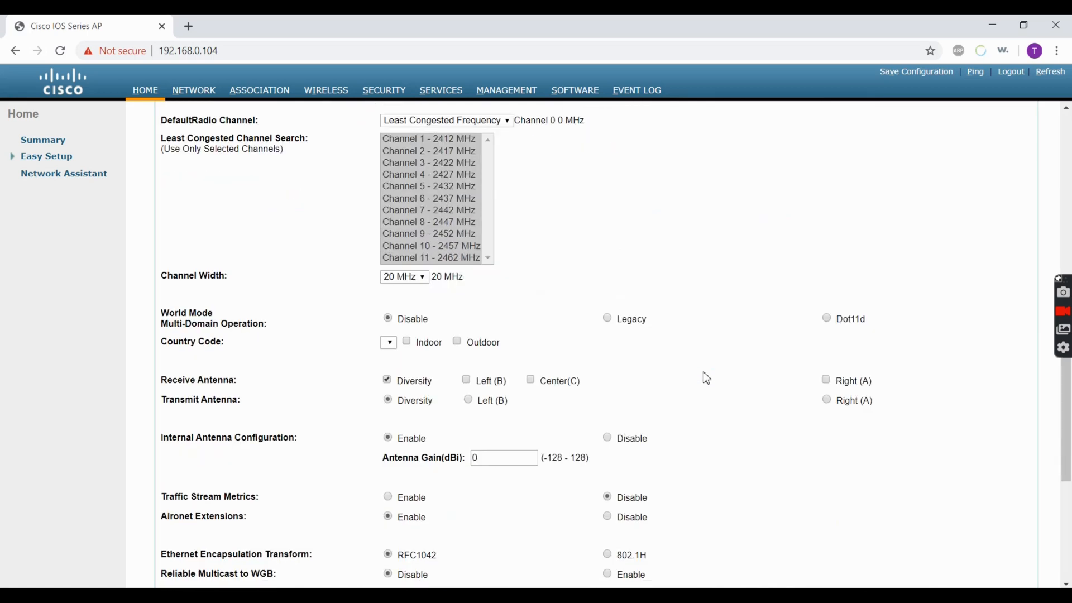
{"action": "scroll", "scroll_direction": "down", "scroll_amount": 3}
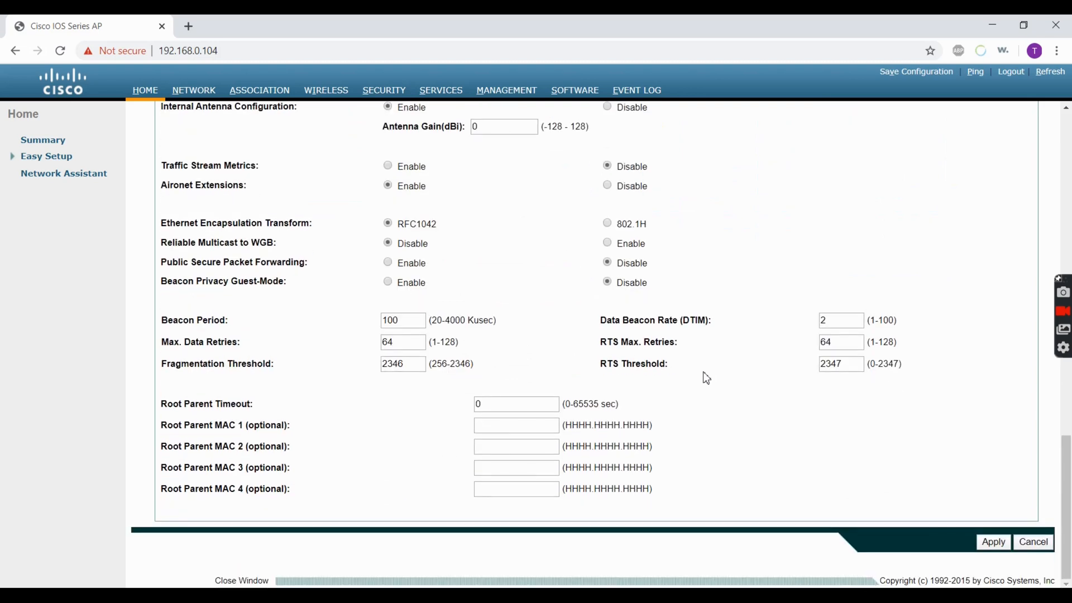
{"action": "mouse_move", "coordinate": [783, 440]}
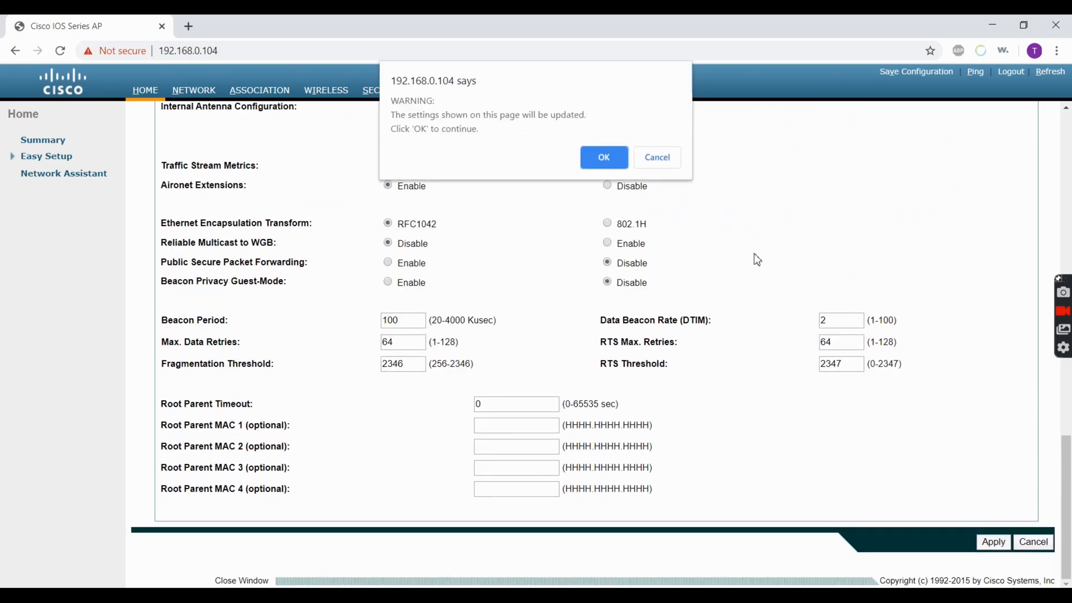
{"action": "left_click", "coordinate": [604, 158]}
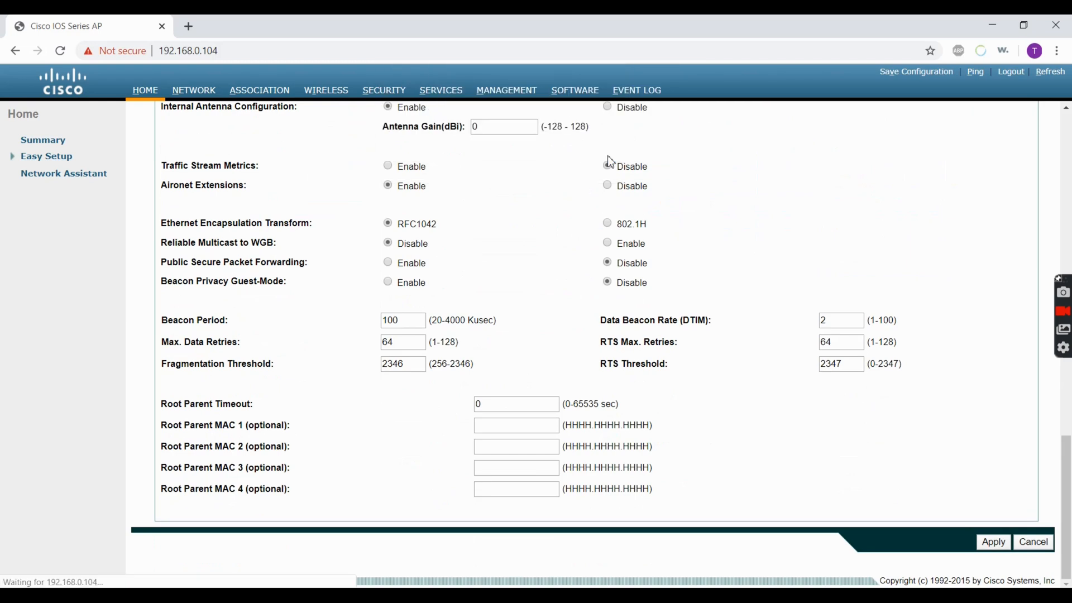
{"action": "left_click", "coordinate": [992, 541]}
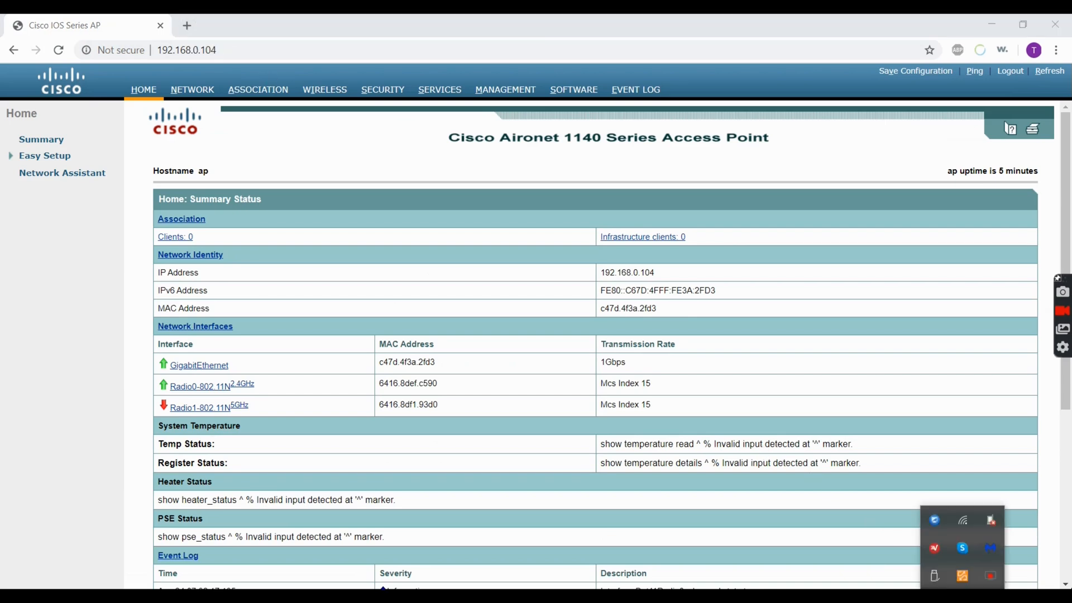
Join the laptop to AP1142N_VIDEO from the Wi-Fi flyout with its security key
{"action": "left_click", "coordinate": [962, 520]}
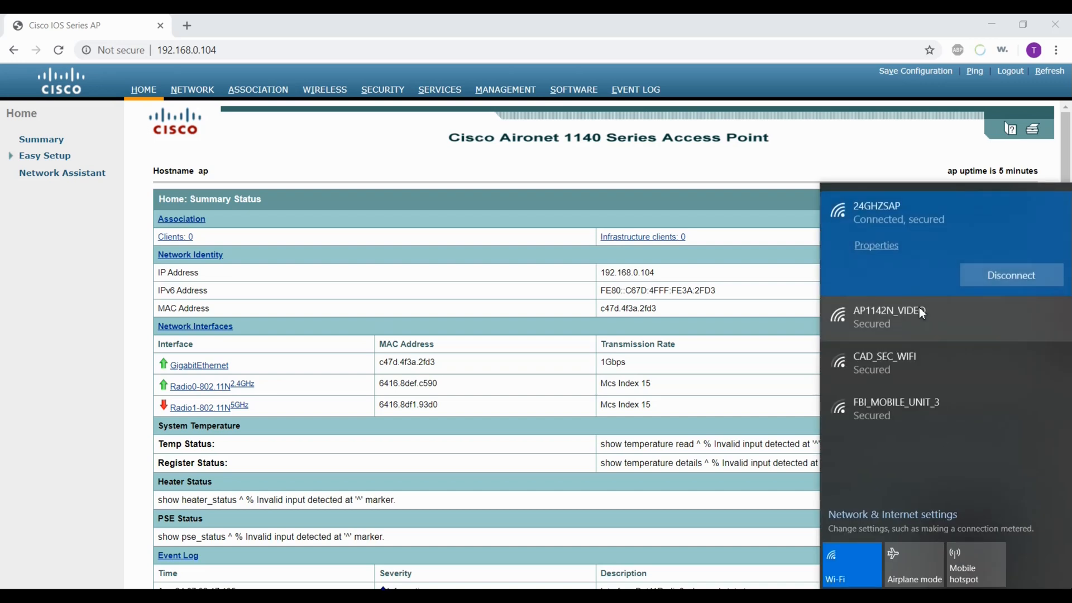
{"action": "left_click", "coordinate": [889, 317]}
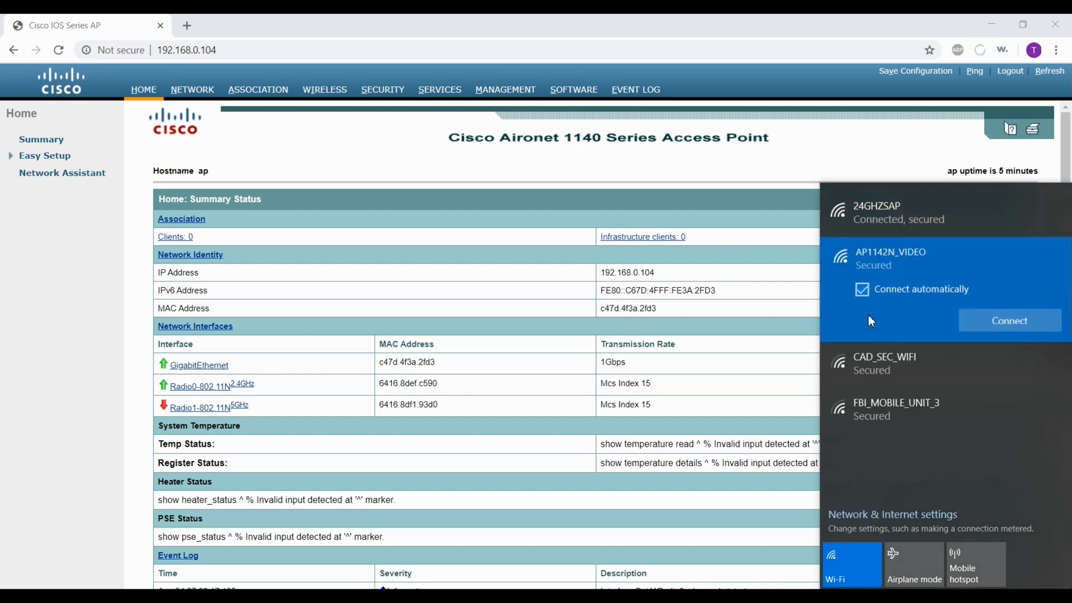
{"action": "mouse_move", "coordinate": [1009, 321]}
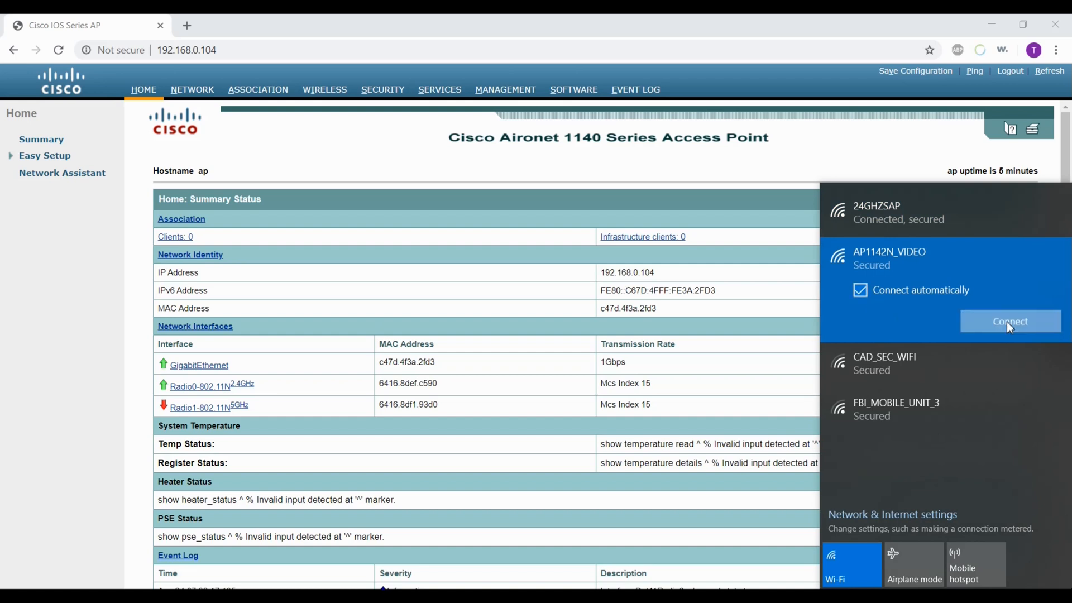
{"action": "left_click", "coordinate": [1010, 322]}
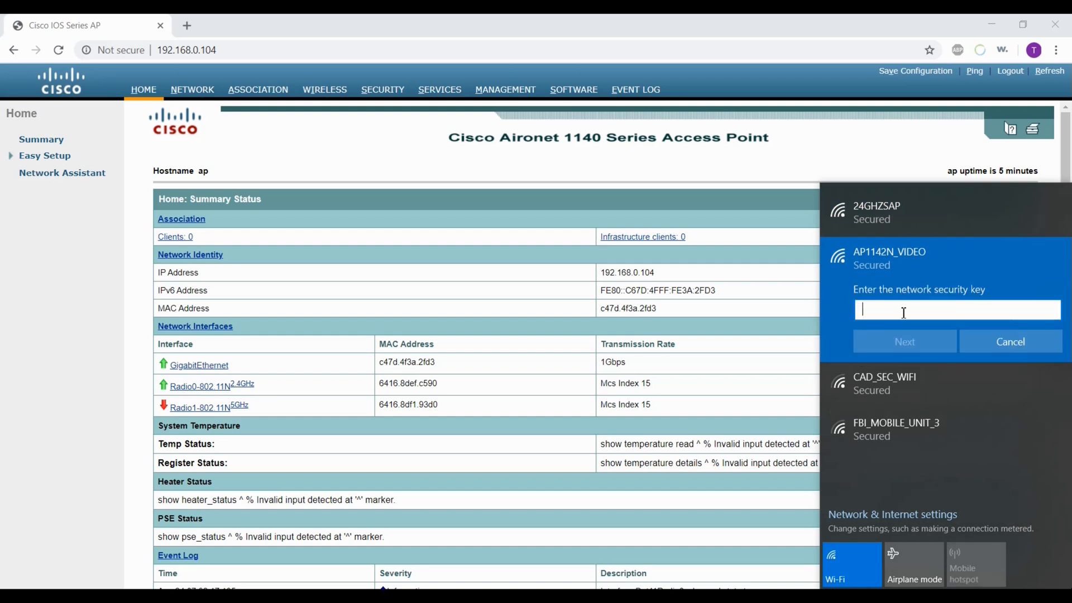
{"action": "type", "text": "•••"}
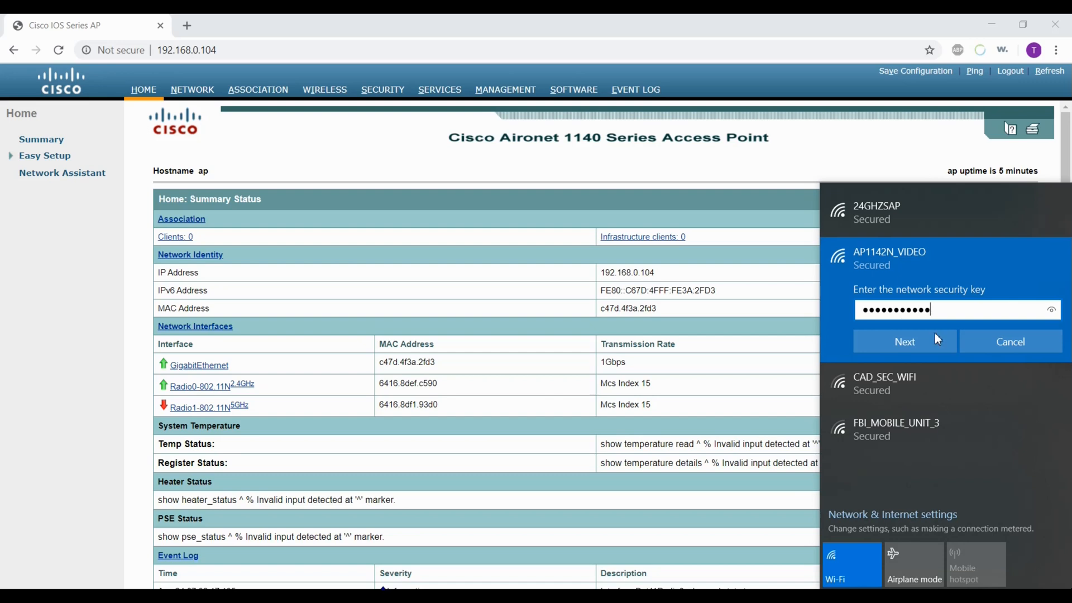
{"action": "left_click", "coordinate": [904, 341]}
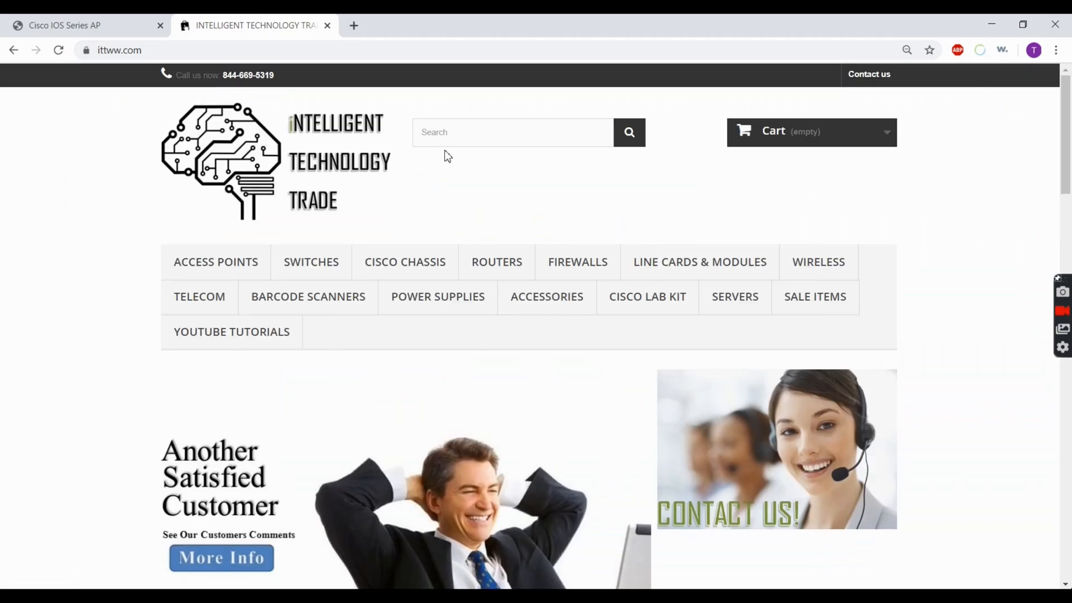
Search the store for 'air-ap114' and open the AIR-AP1142N-A-K9 Rapid Deployment Kit page ($128.95)
{"action": "left_click", "coordinate": [513, 131]}
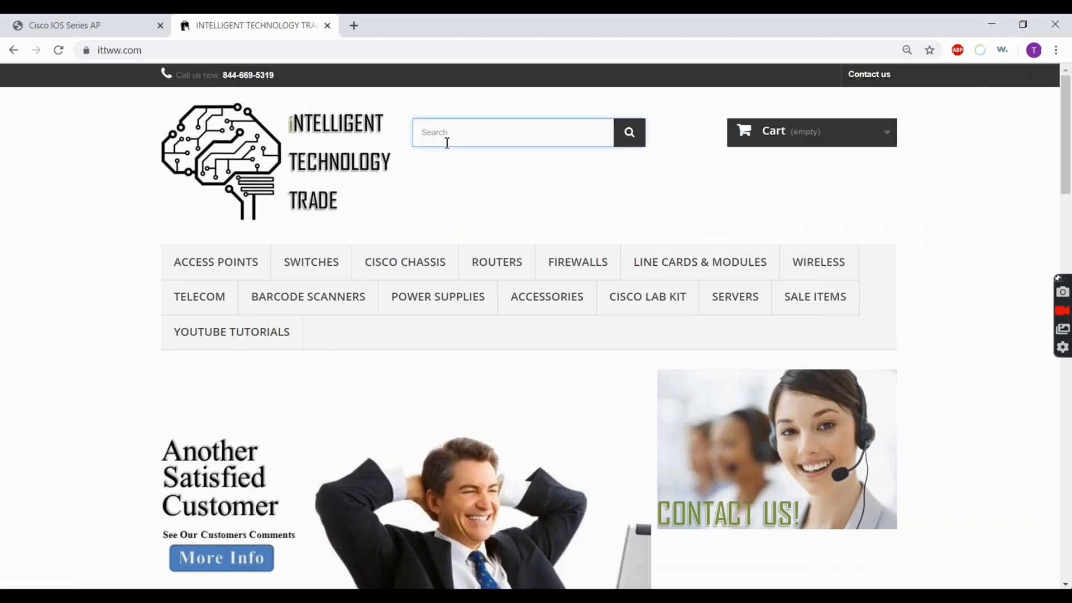
{"action": "type", "text": "air-ap1142n-a-k9"}
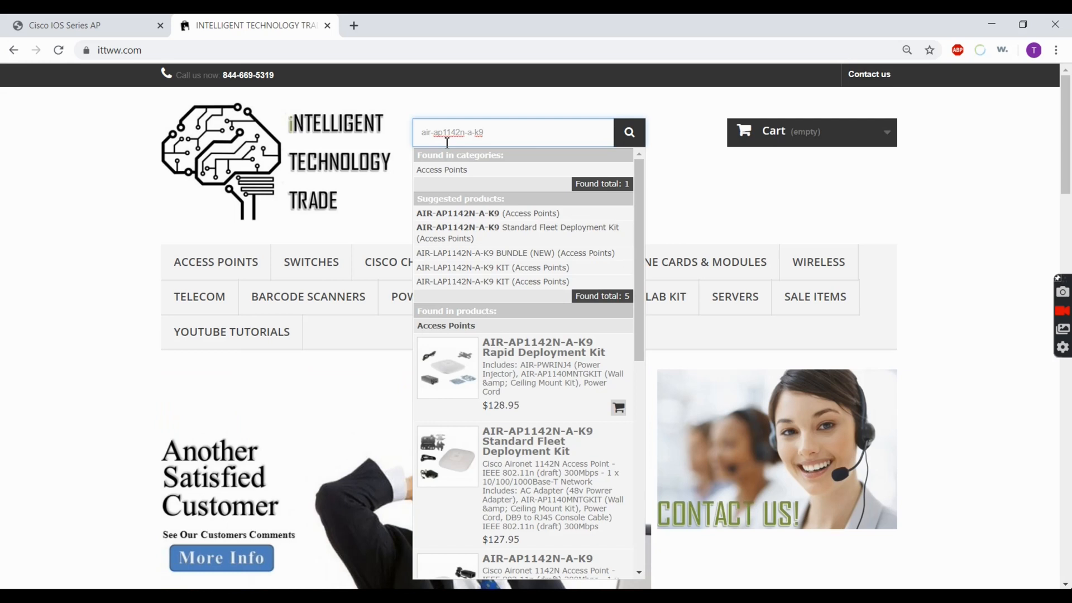
{"action": "mouse_move", "coordinate": [561, 363]}
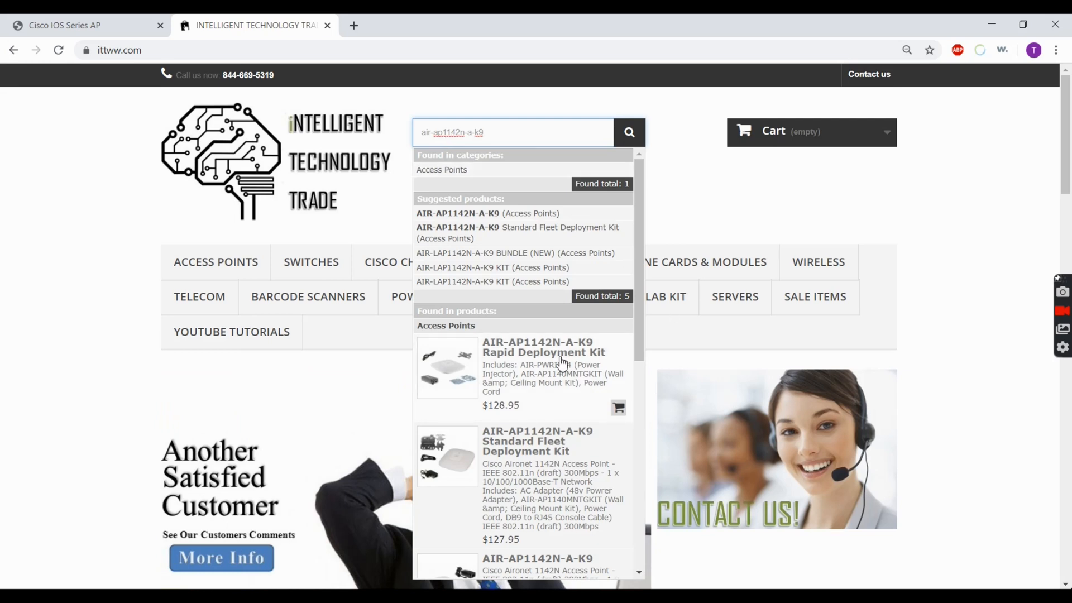
{"action": "left_click", "coordinate": [542, 347]}
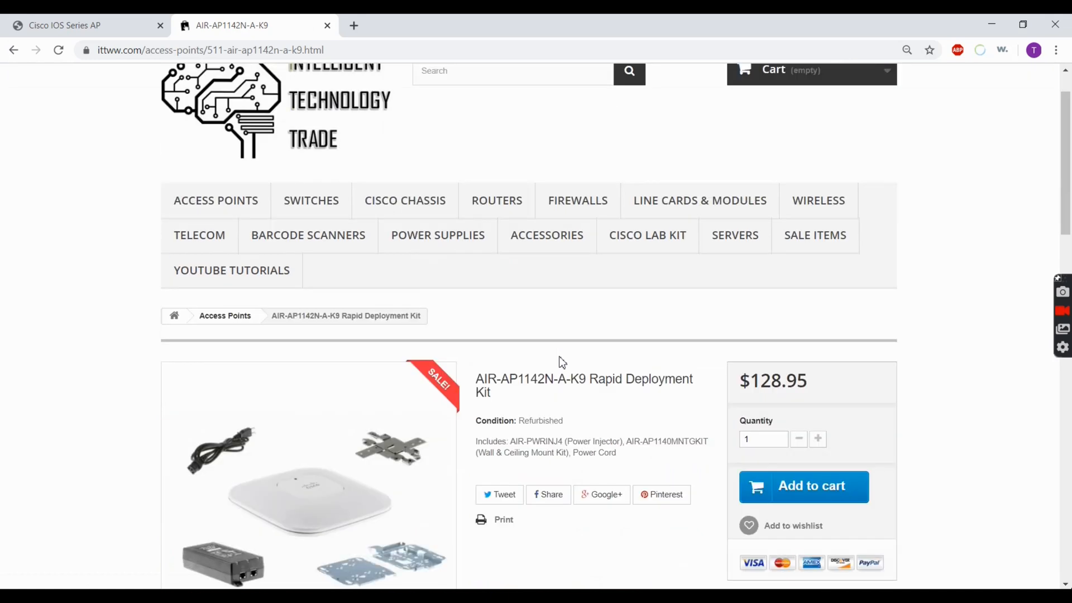
{"action": "scroll", "scroll_direction": "down", "scroll_amount": 3}
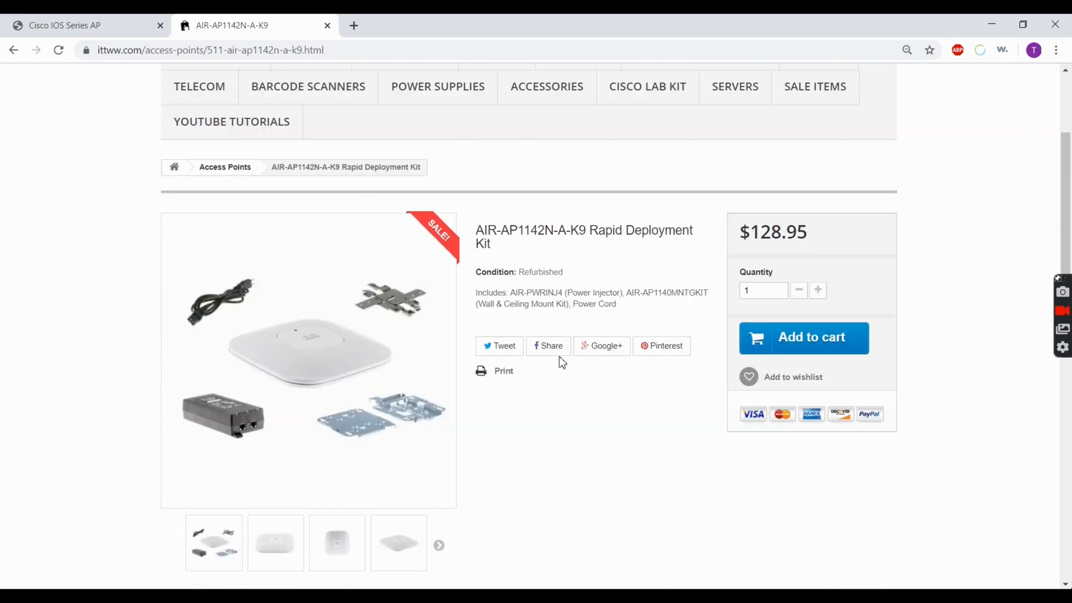